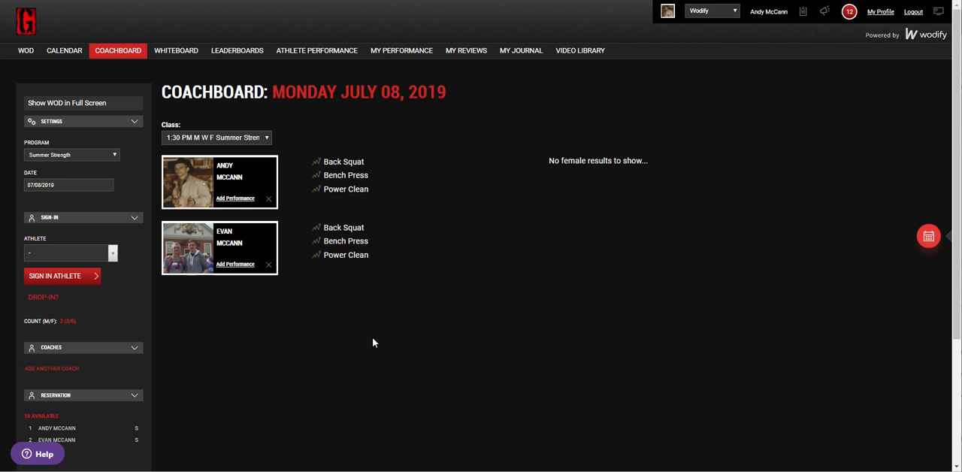
click(343, 162)
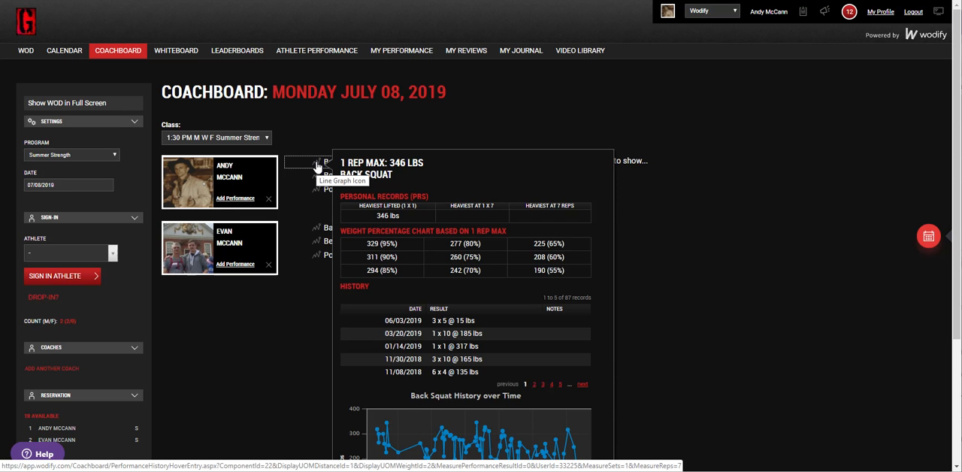
mouse_move(208, 148)
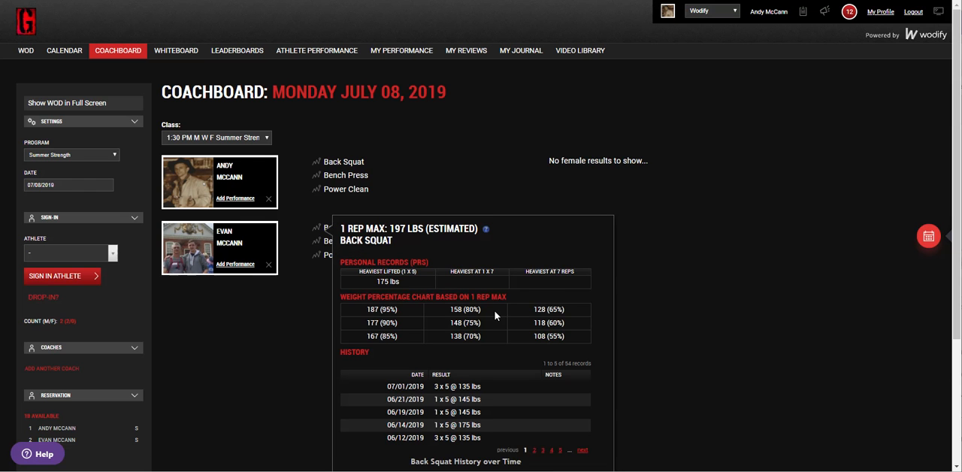
scroll(down, 3)
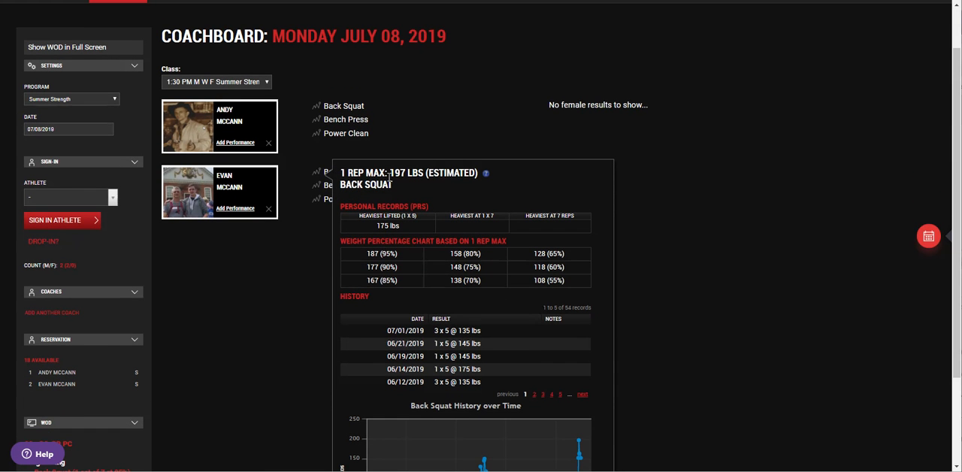
scroll(down, 3)
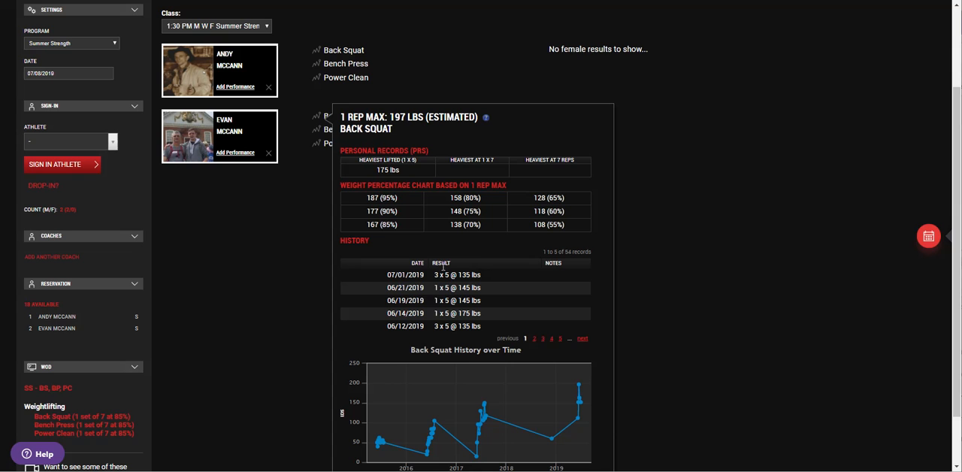
mouse_move(400, 361)
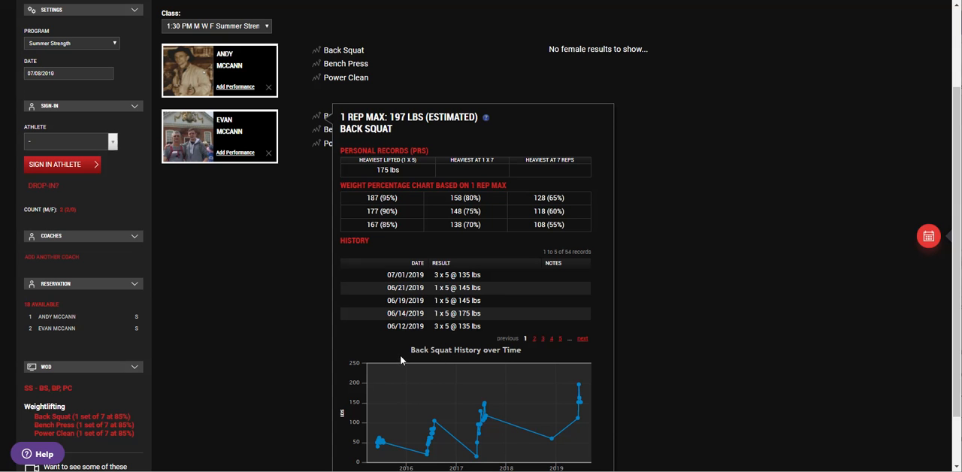
mouse_move(368, 327)
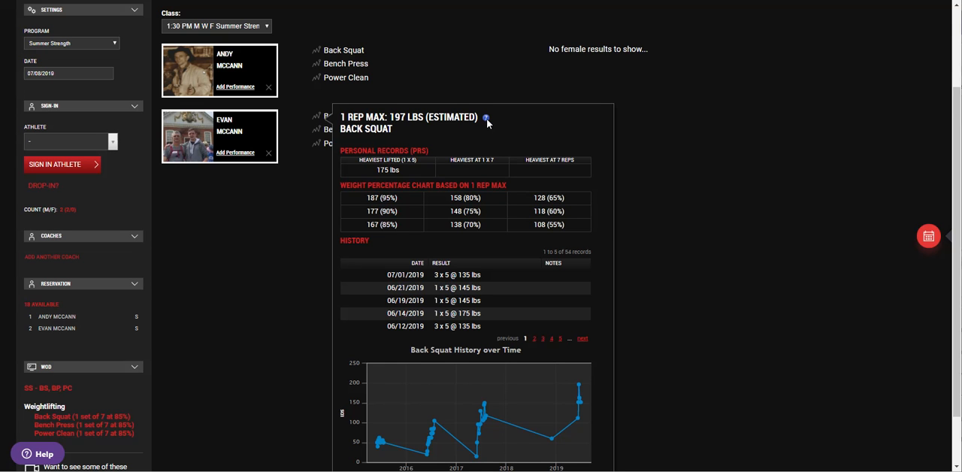
mouse_move(487, 119)
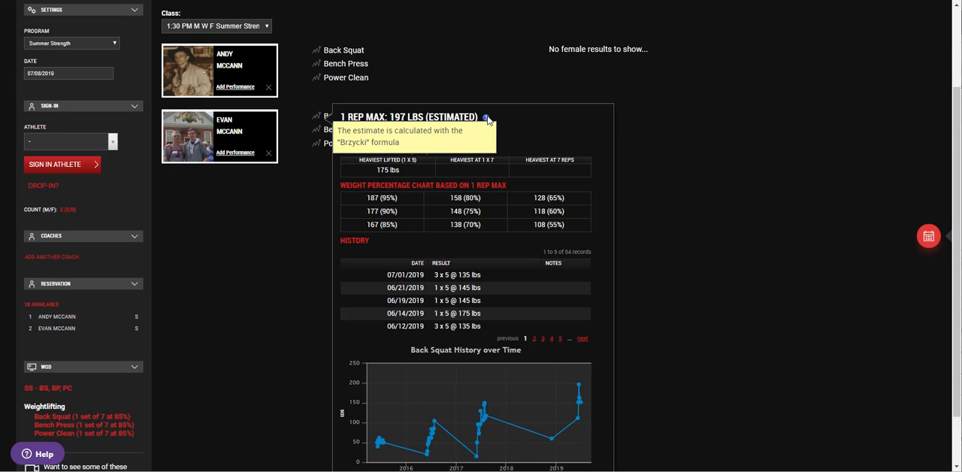
mouse_move(504, 119)
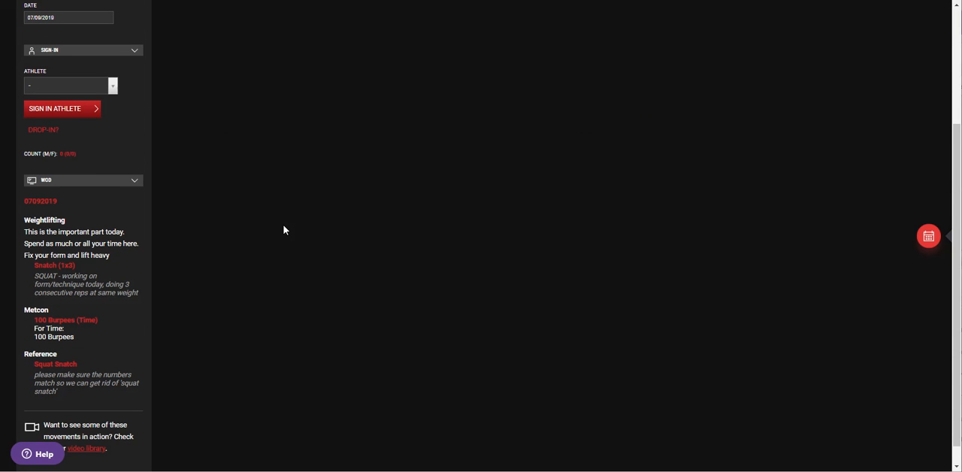
mouse_move(58, 267)
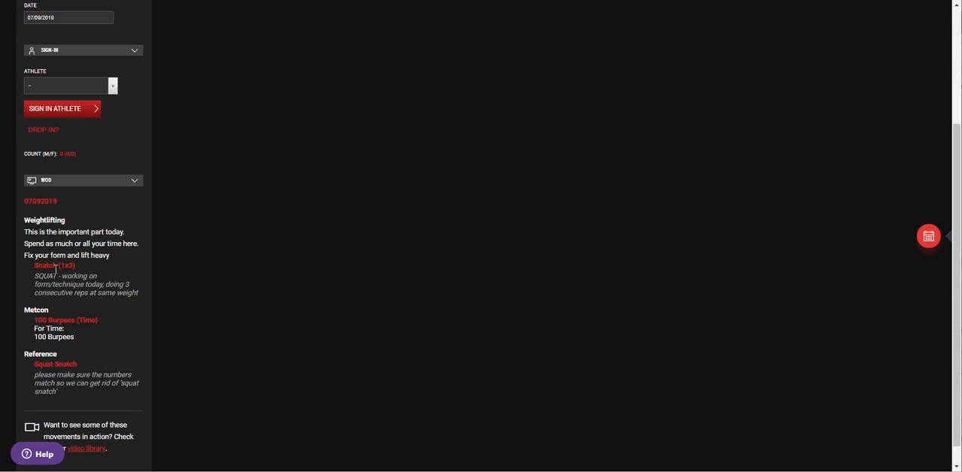
mouse_move(721, 138)
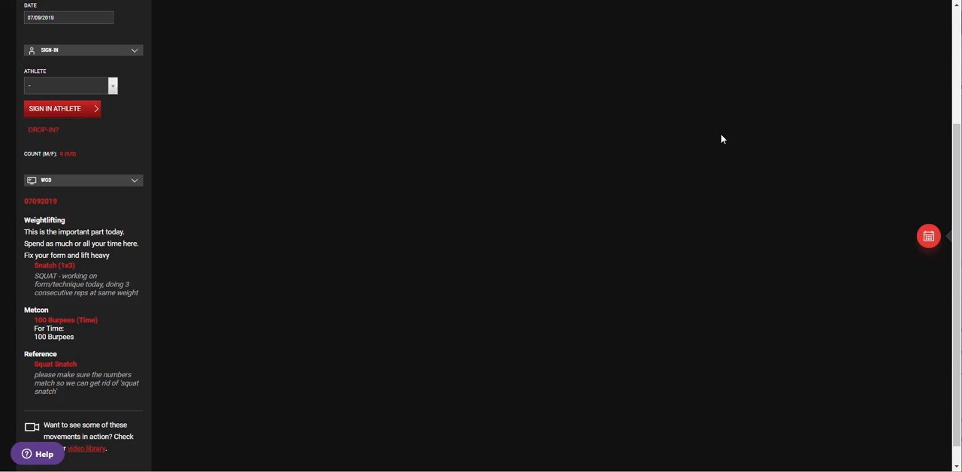
mouse_move(614, 226)
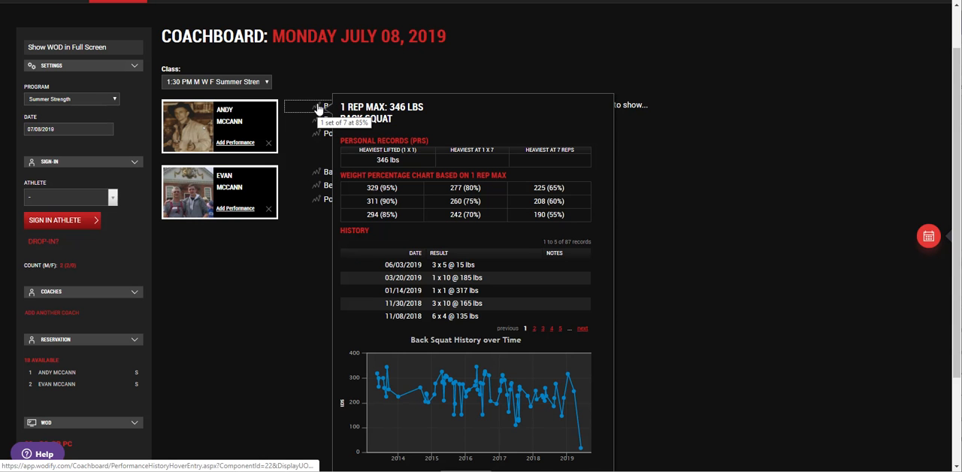
mouse_move(523, 115)
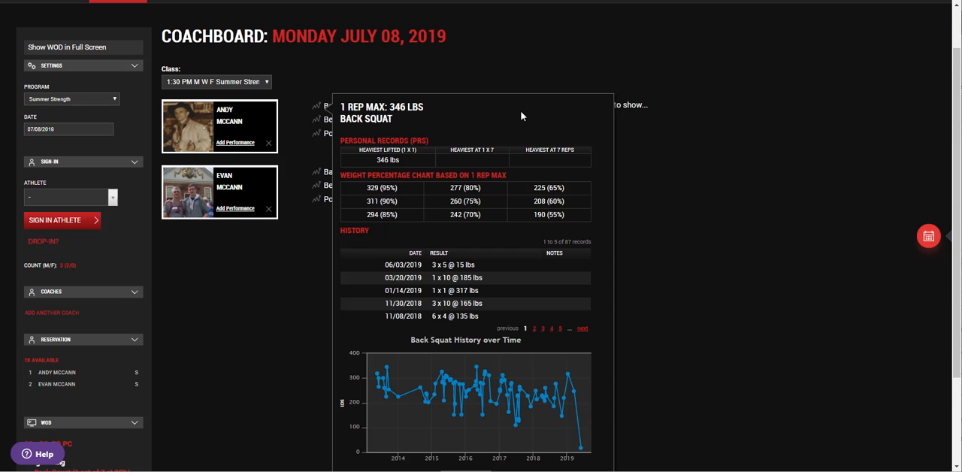
mouse_move(481, 66)
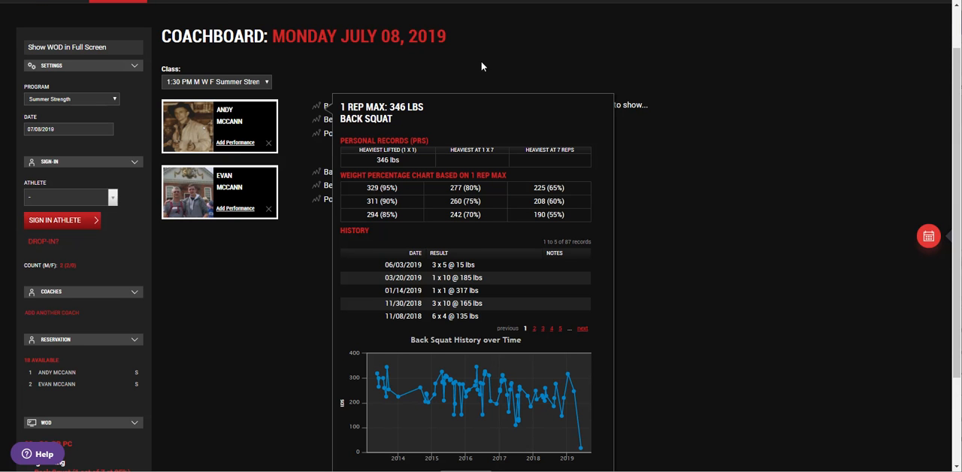
mouse_move(517, 57)
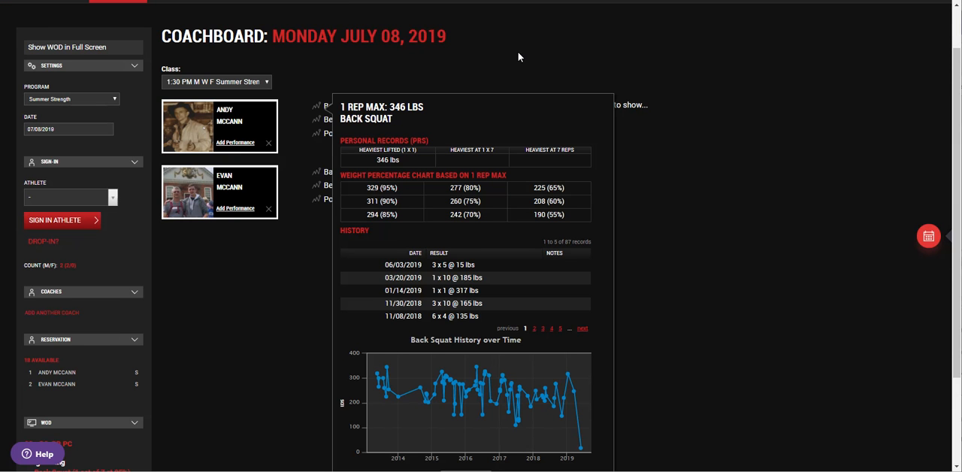
mouse_move(397, 120)
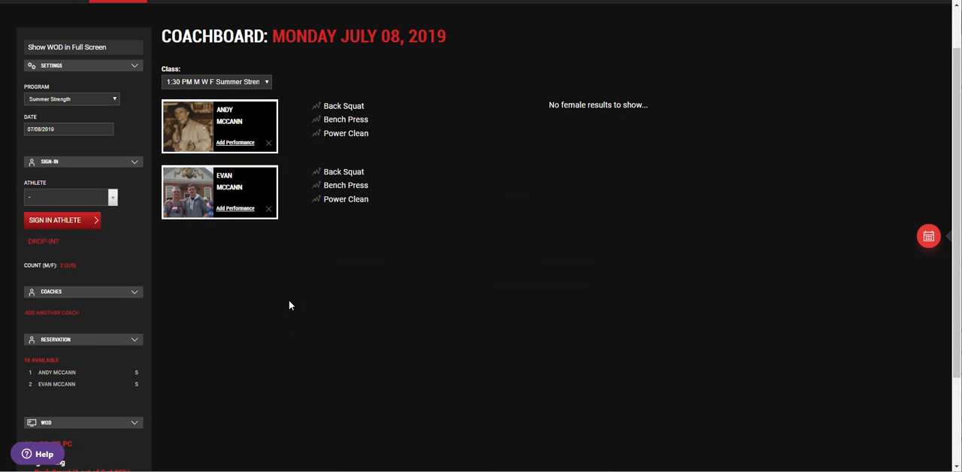
click(343, 171)
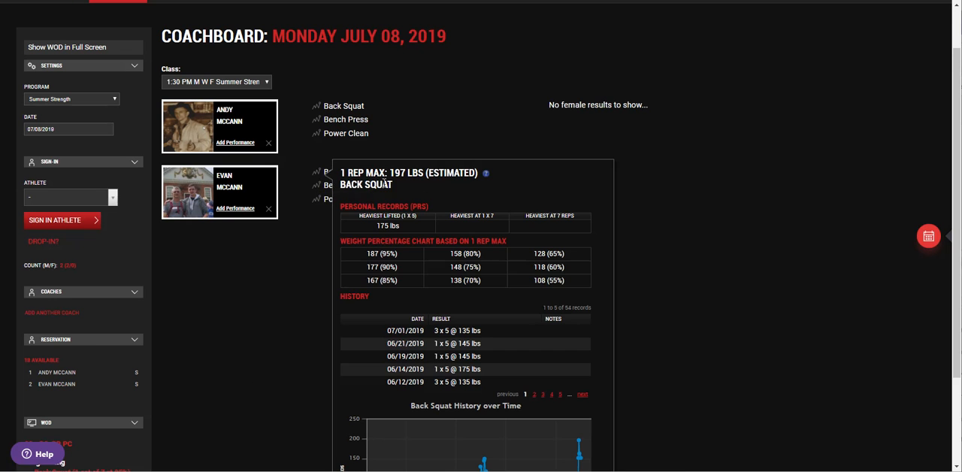
mouse_move(514, 328)
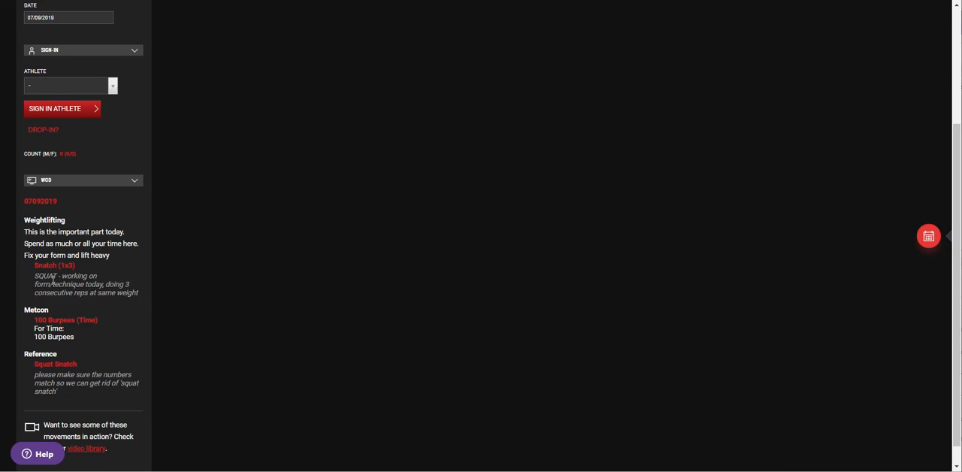
mouse_move(126, 258)
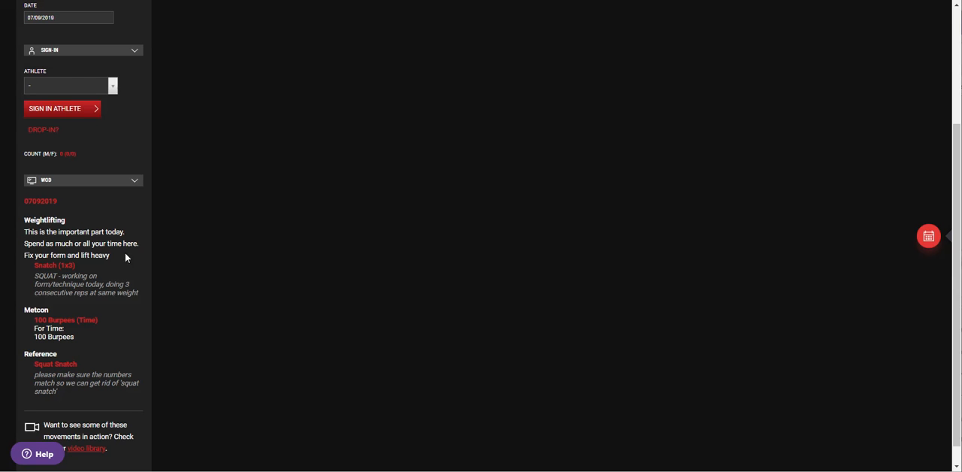
mouse_move(144, 281)
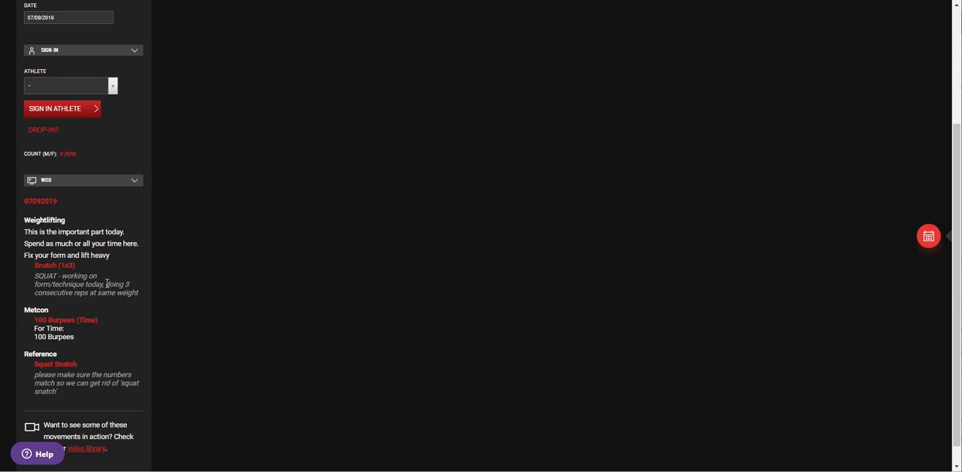
mouse_move(70, 335)
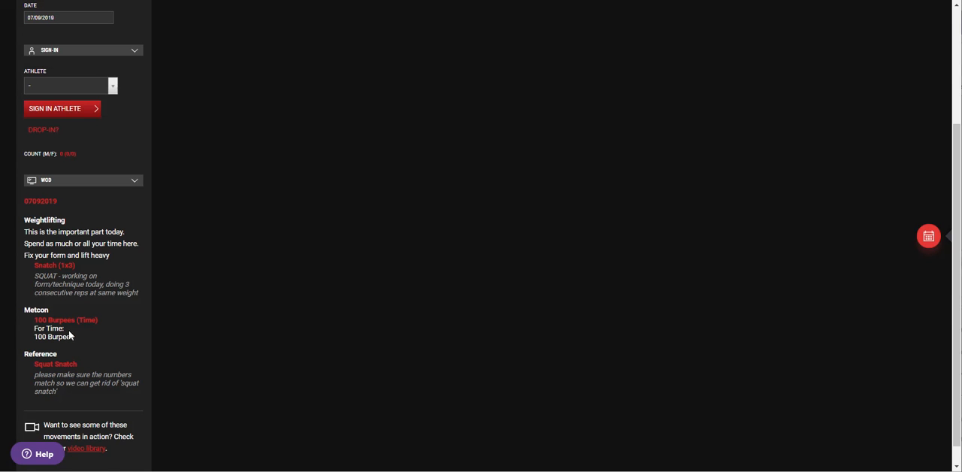
mouse_move(67, 243)
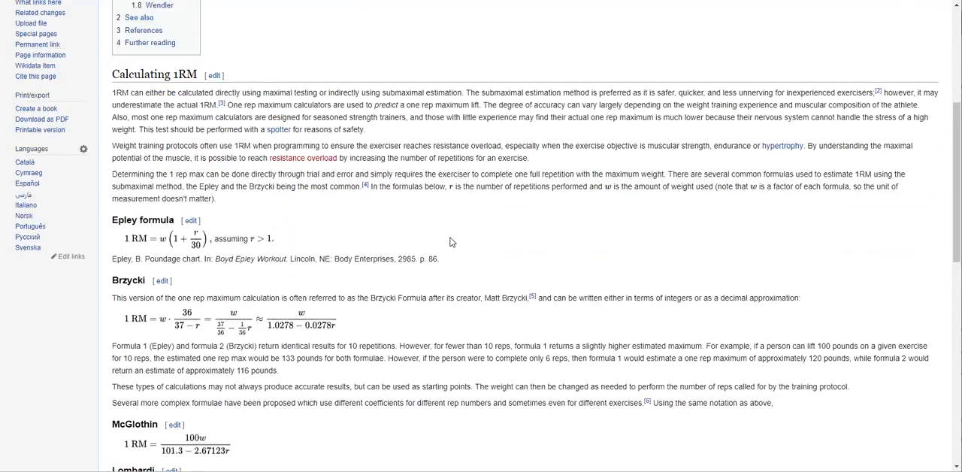
Step: Scroll the Wikipedia one-rep max article through the McGlothin to Wendler formulas and back to Brzycki
scroll(up, 3)
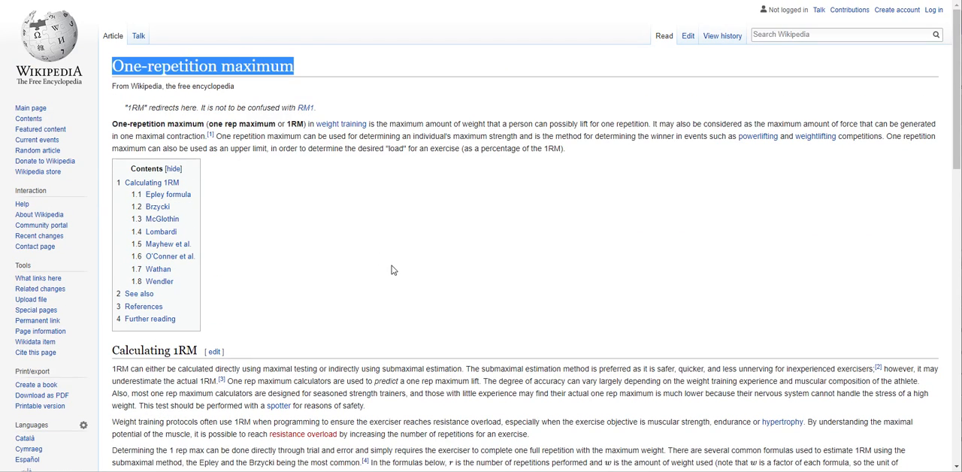
scroll(down, 3)
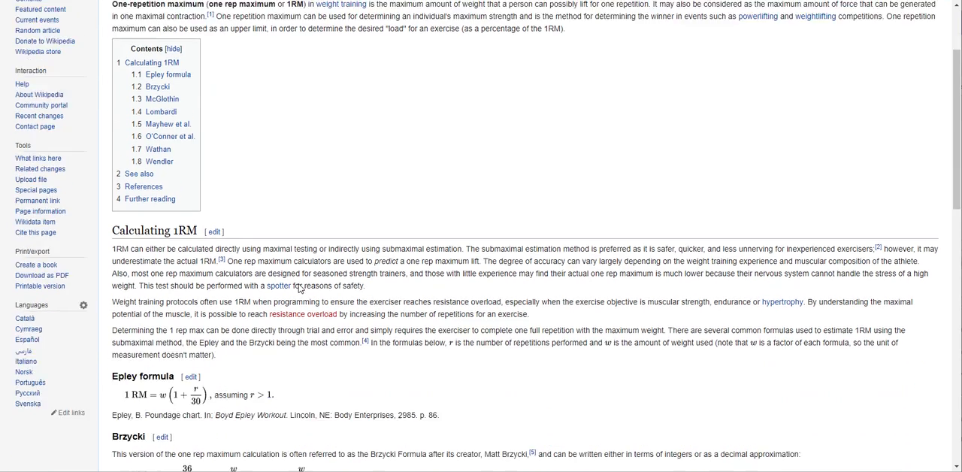
scroll(down, 3)
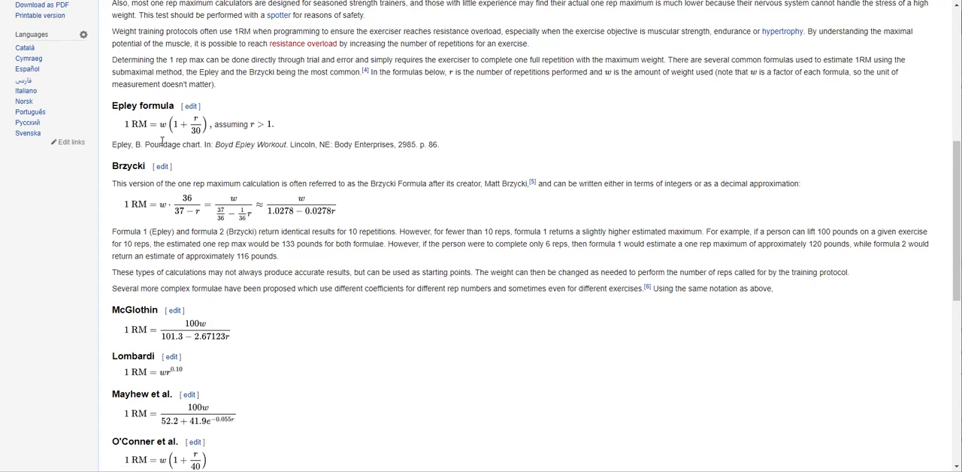
scroll(down, 3)
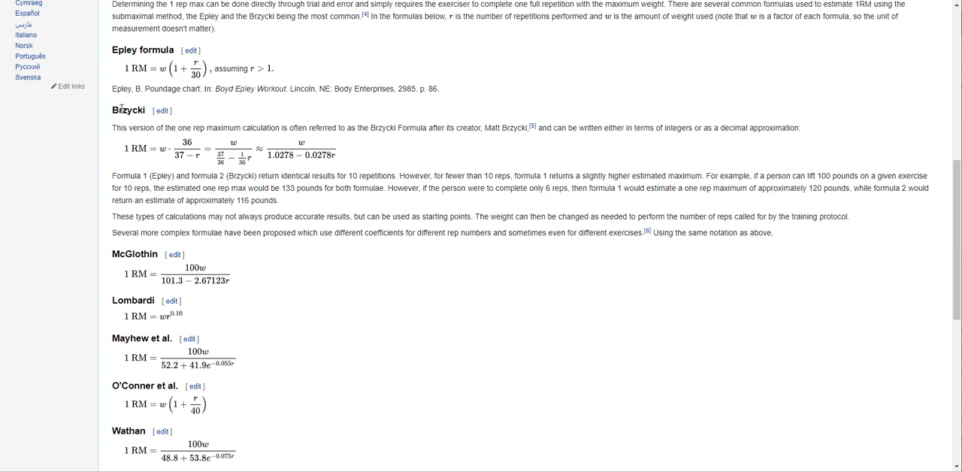
scroll(down, 3)
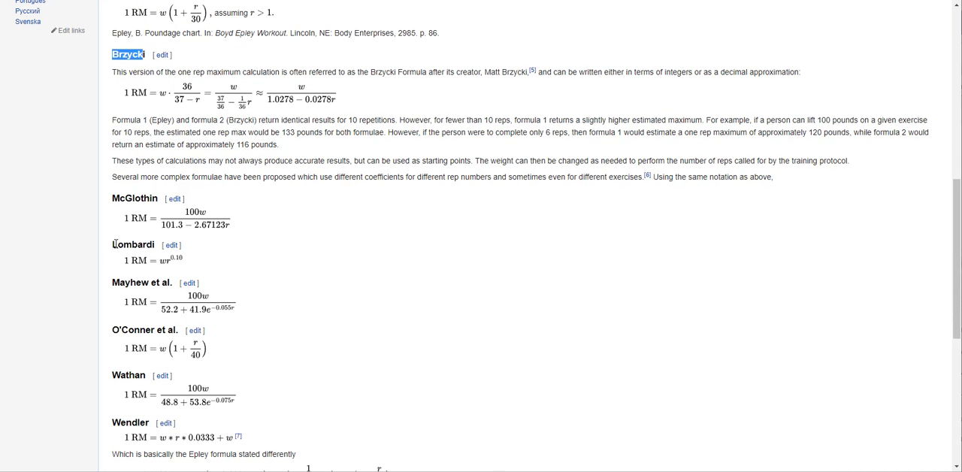
scroll(down, 3)
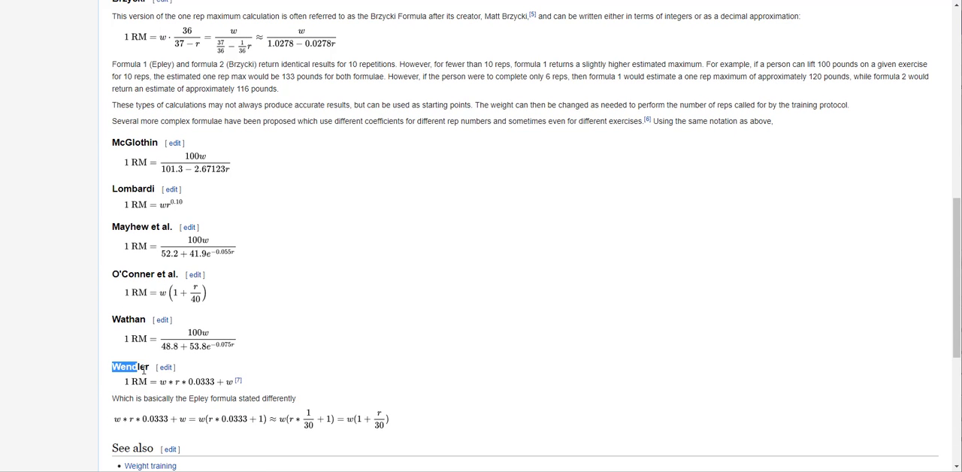
scroll(down, 3)
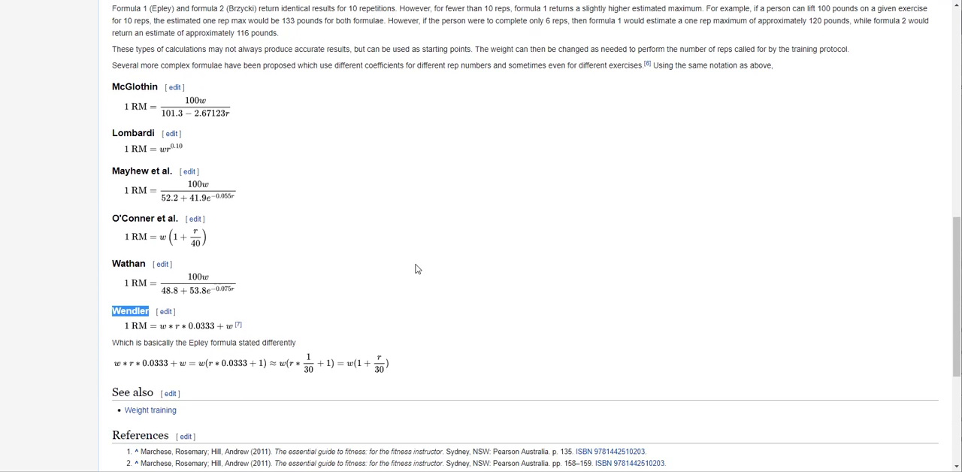
mouse_move(322, 271)
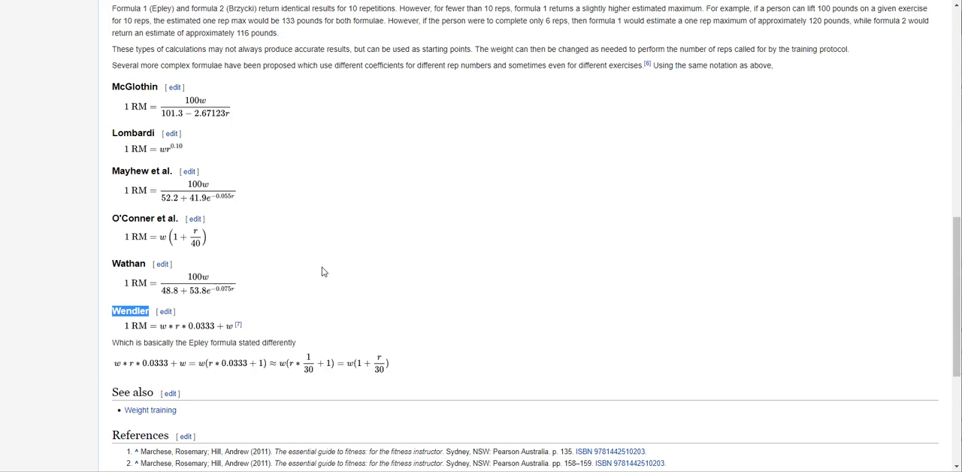
scroll(up, 3)
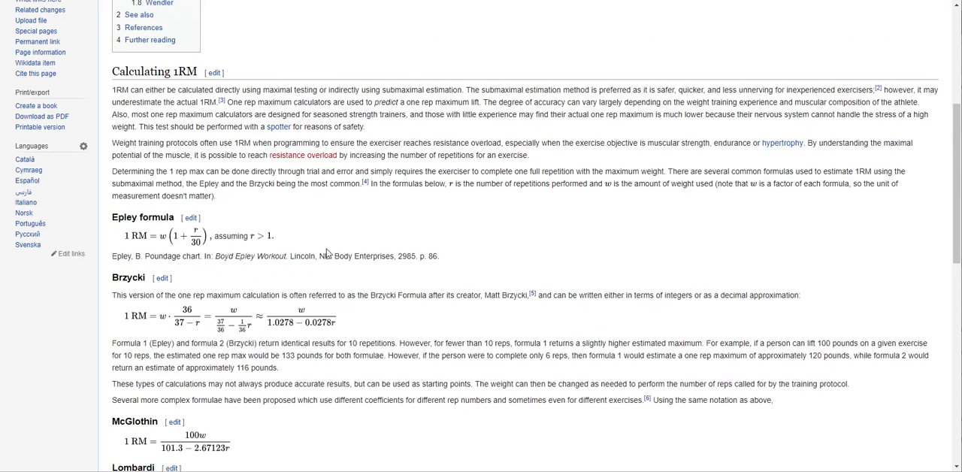
scroll(down, 3)
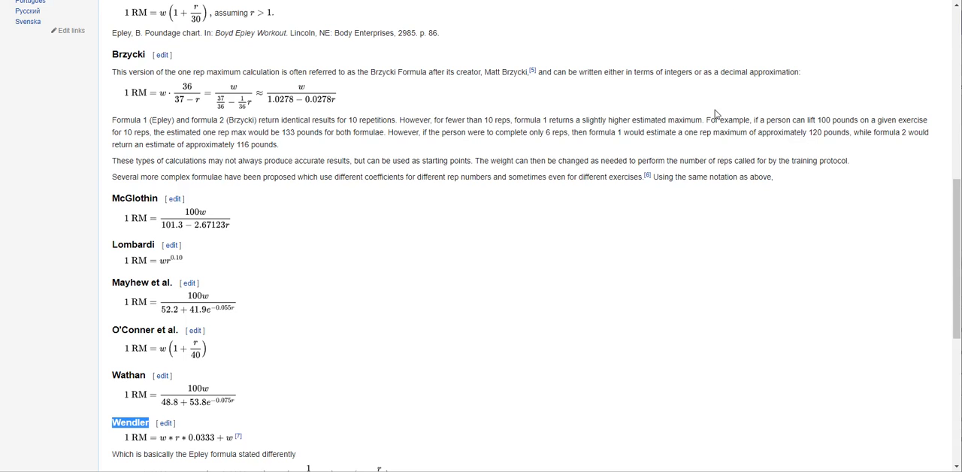
mouse_move(715, 115)
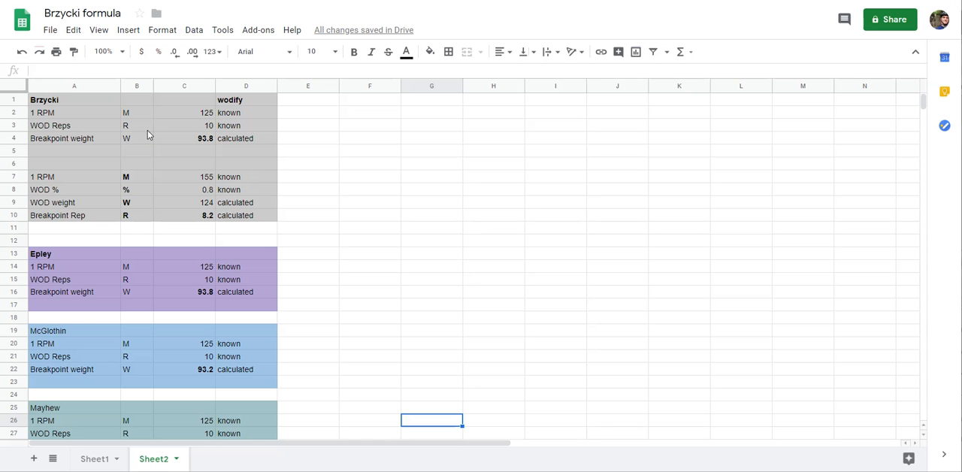
mouse_move(264, 226)
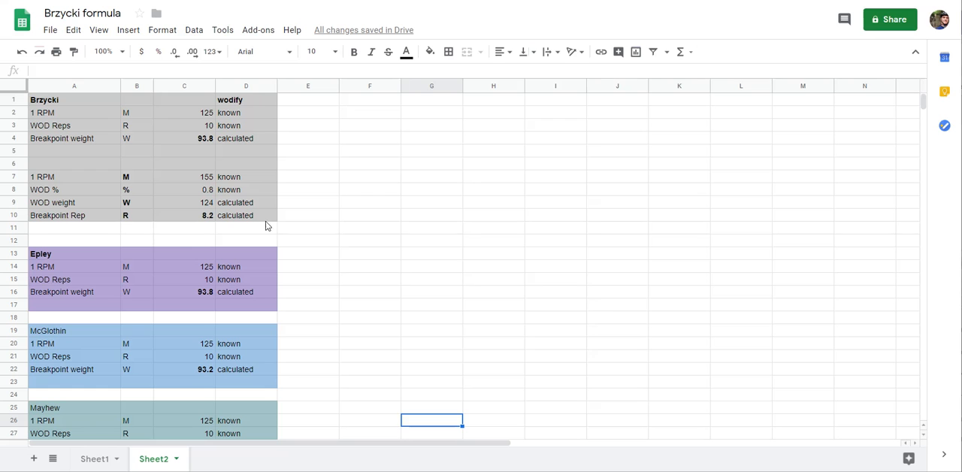
mouse_move(201, 126)
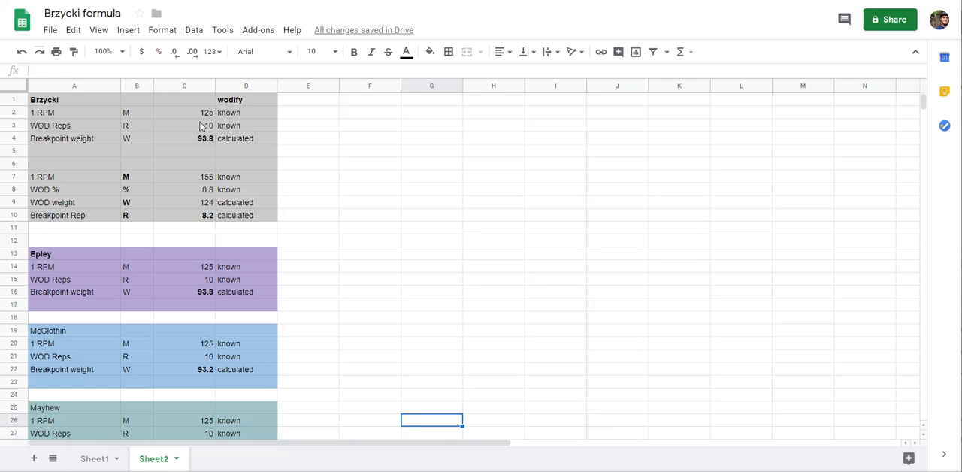
mouse_move(235, 145)
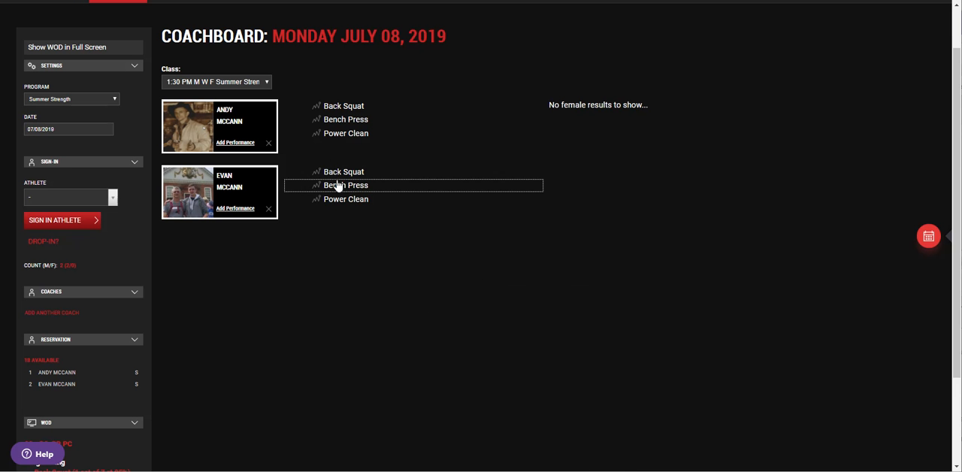
Step: View an athlete's Back Squat history and scroll through its estimated max and percentage chart
click(343, 172)
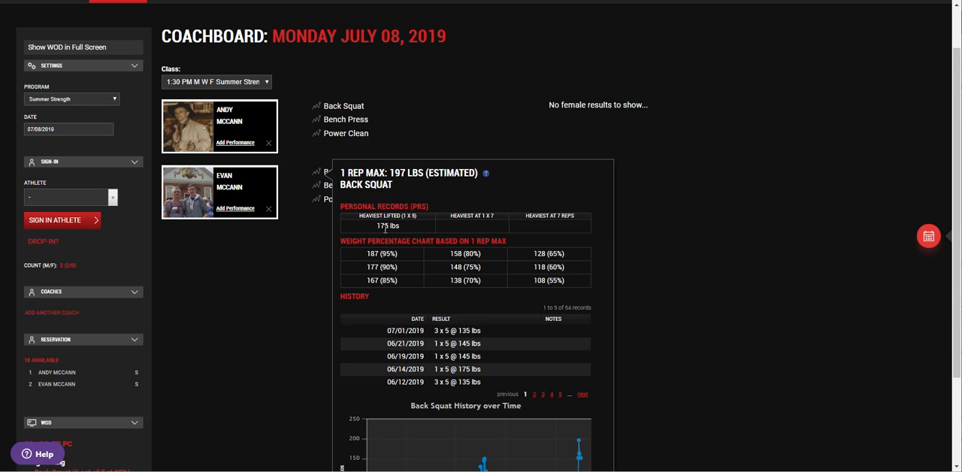
mouse_move(444, 208)
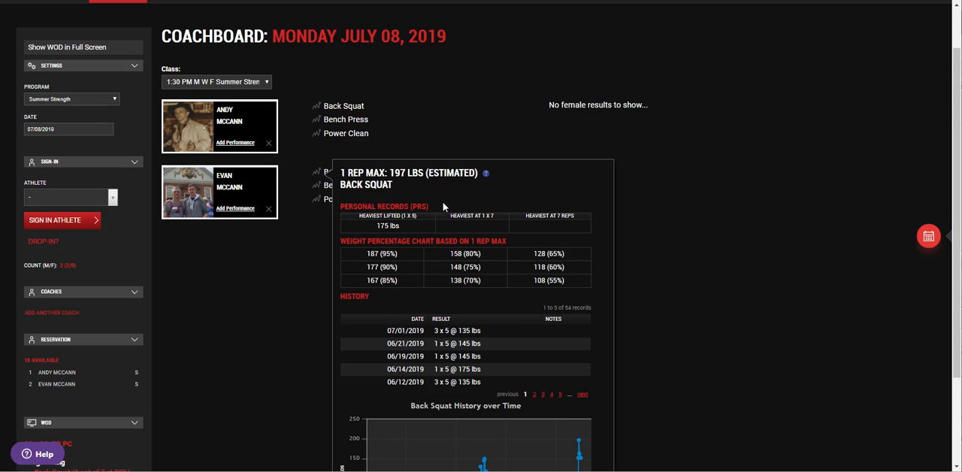
scroll(down, 3)
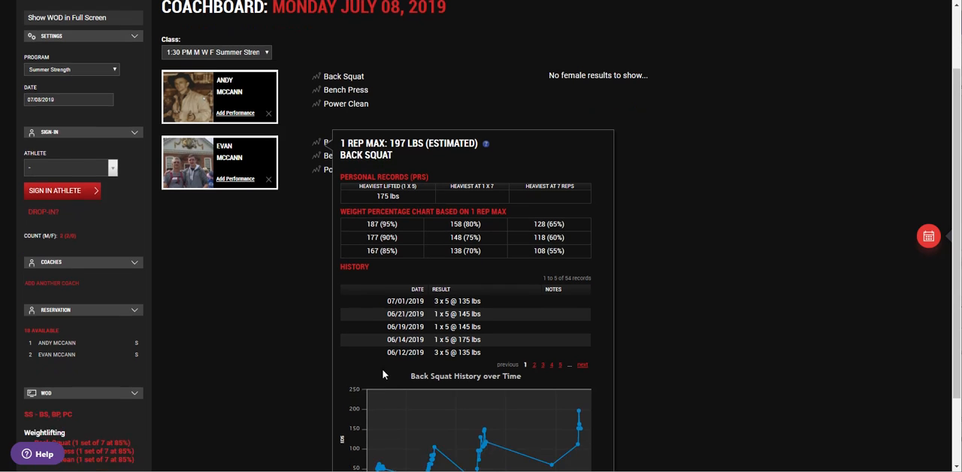
scroll(down, 3)
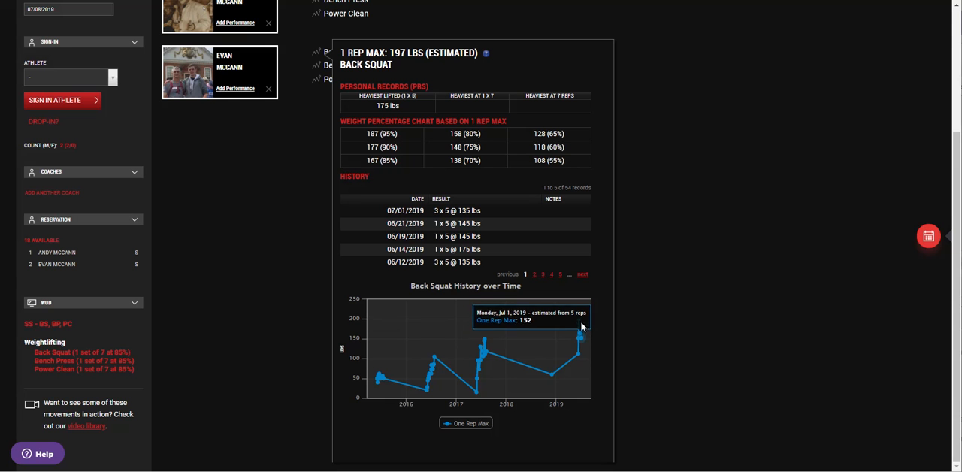
scroll(up, 3)
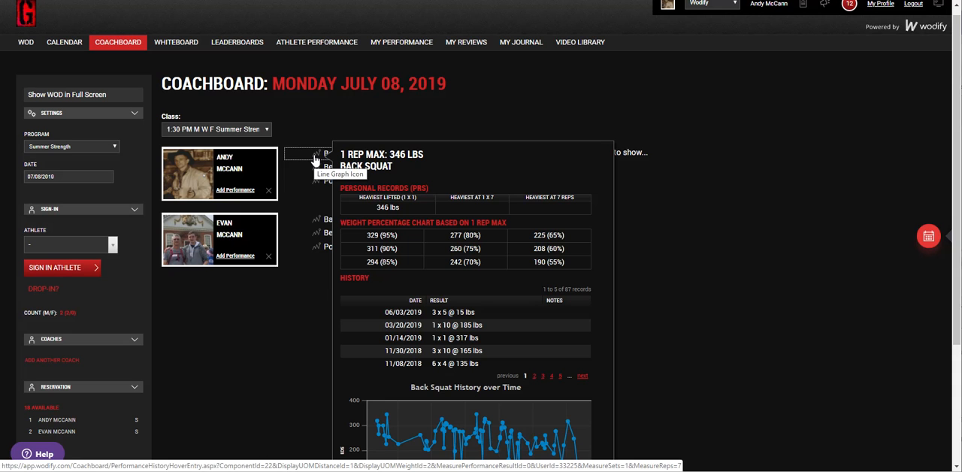
mouse_move(534, 260)
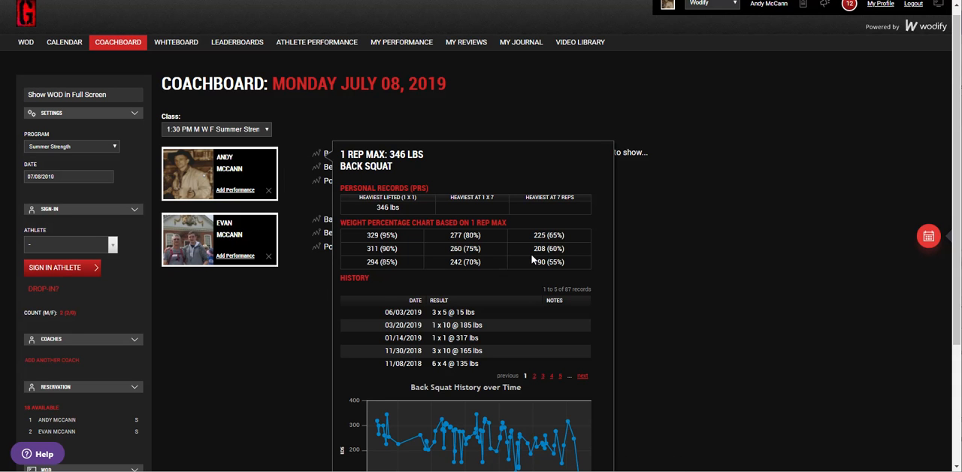
mouse_move(550, 271)
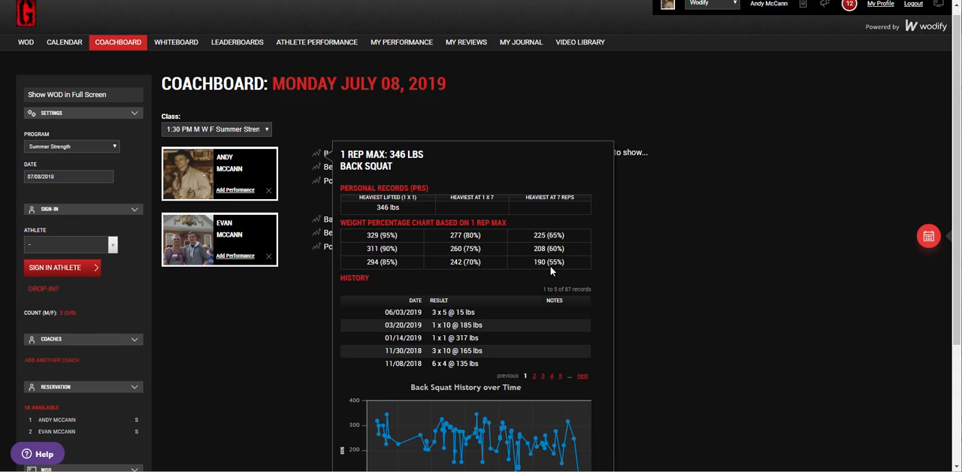
mouse_move(625, 252)
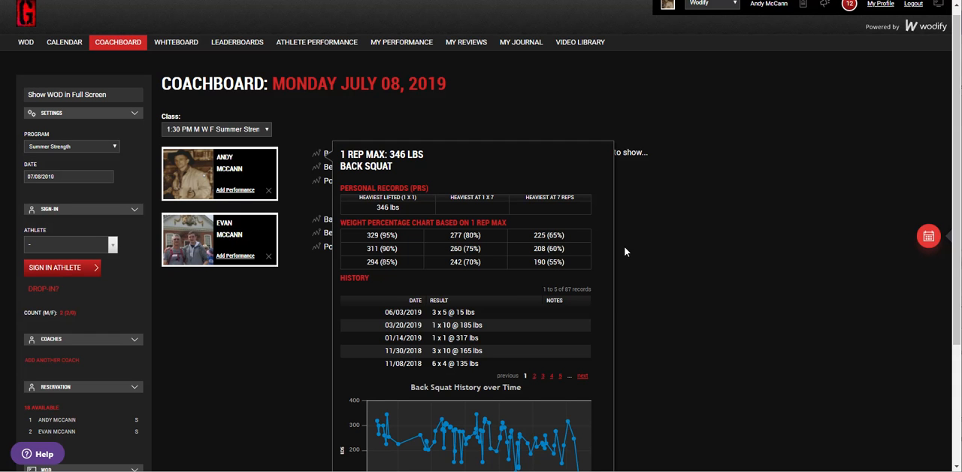
mouse_move(664, 15)
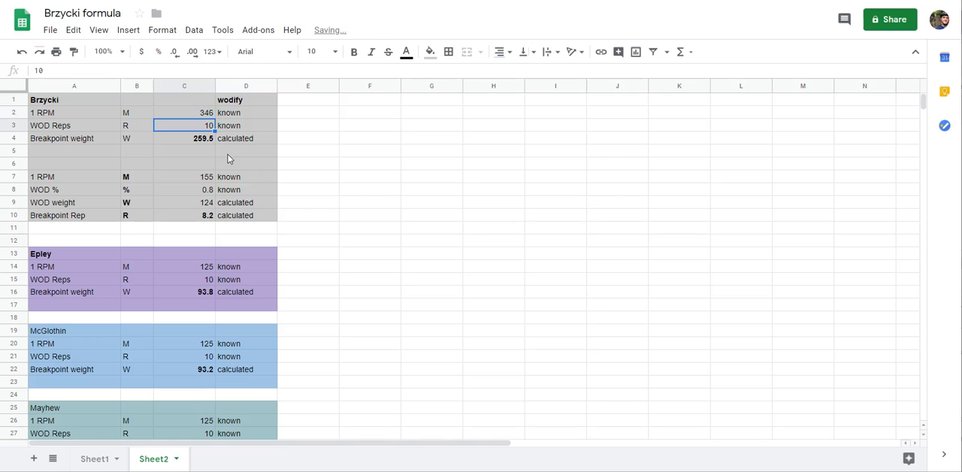
mouse_move(201, 129)
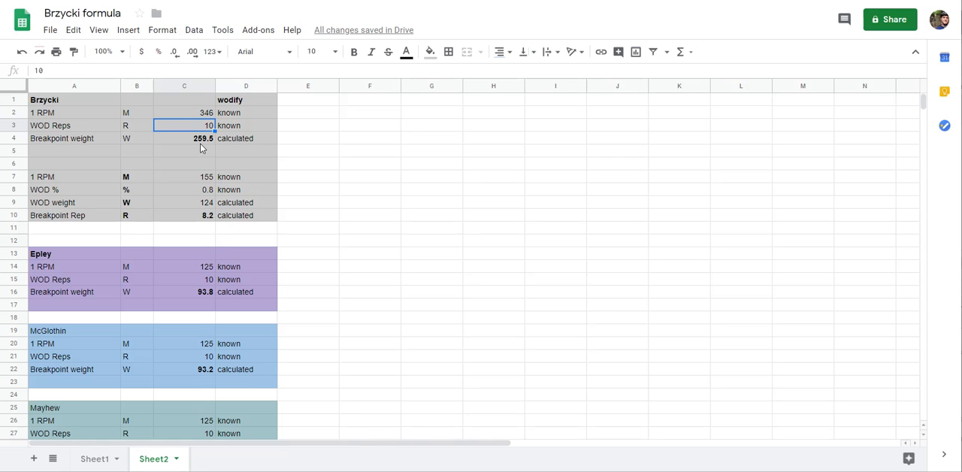
Step: Enter 3 WOD reps in the Brzycki calculator for the 346 lb max, giving a 326.8 breakpoint weight
text(3)
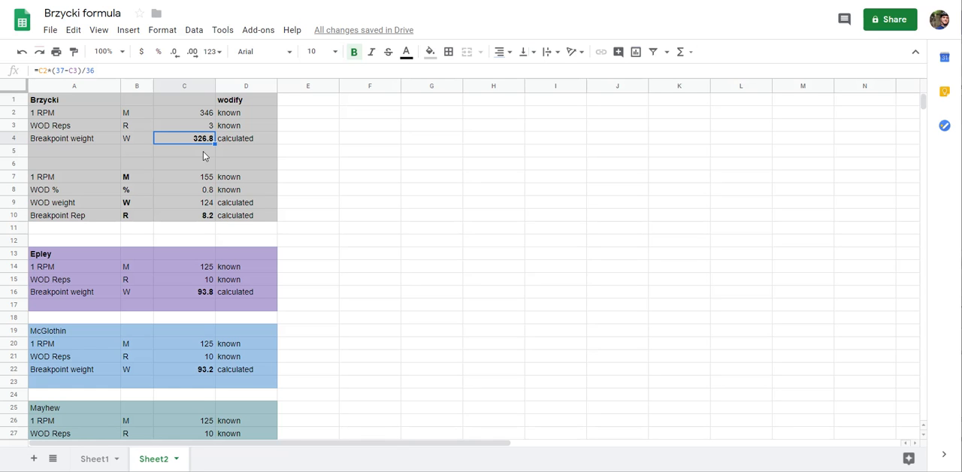
mouse_move(231, 198)
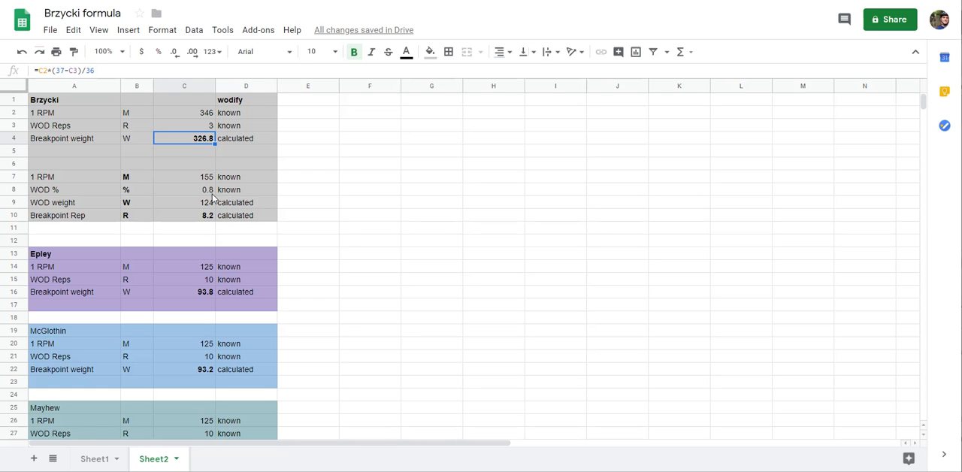
mouse_move(355, 192)
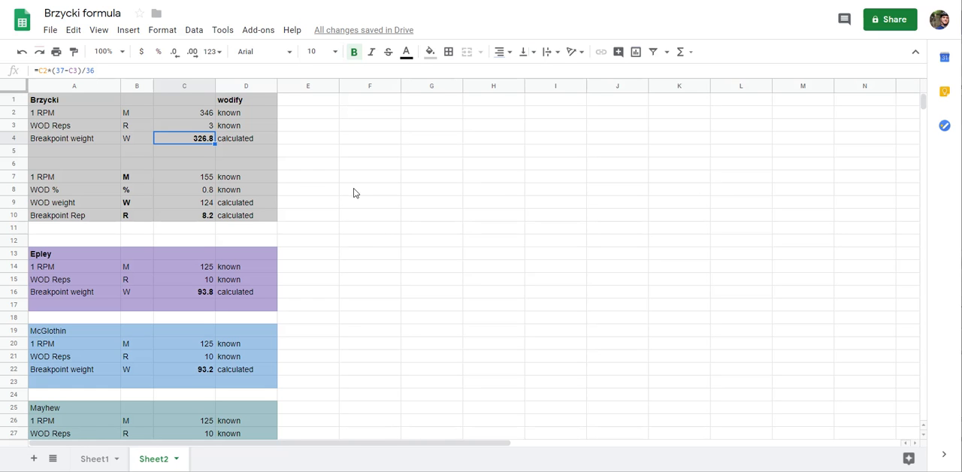
mouse_move(228, 231)
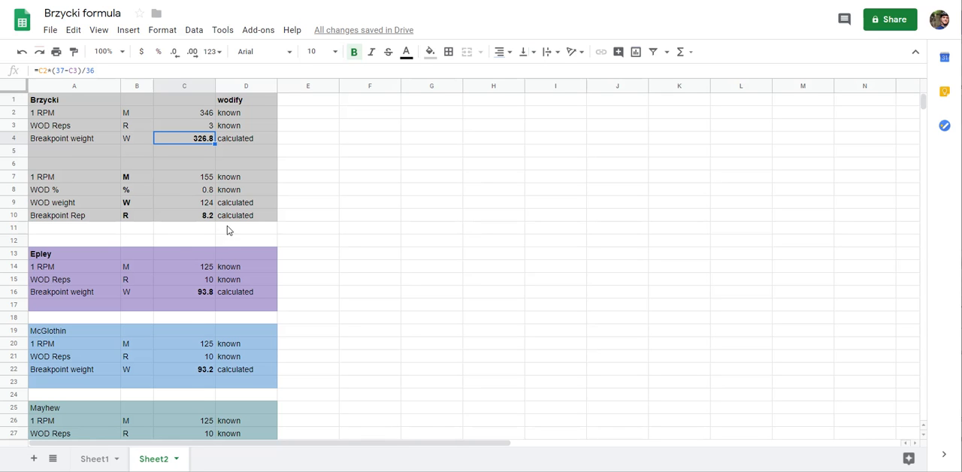
mouse_move(195, 153)
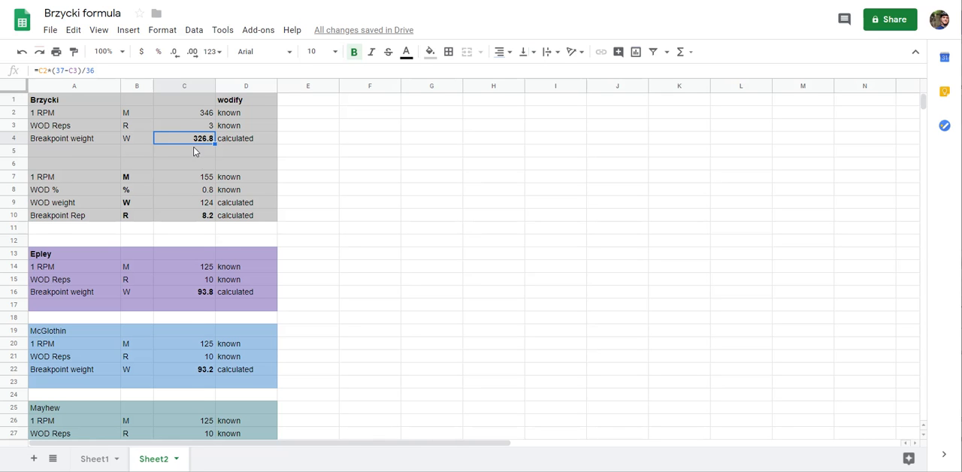
mouse_move(154, 144)
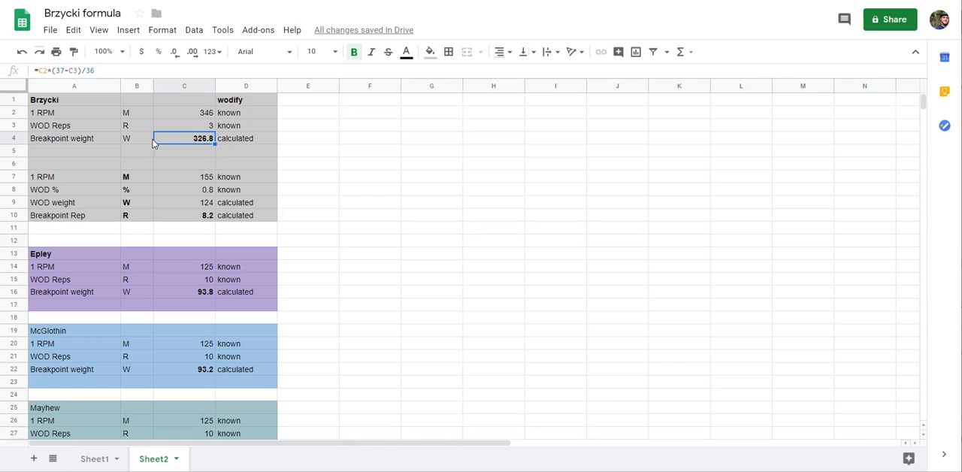
mouse_move(181, 185)
text(346)
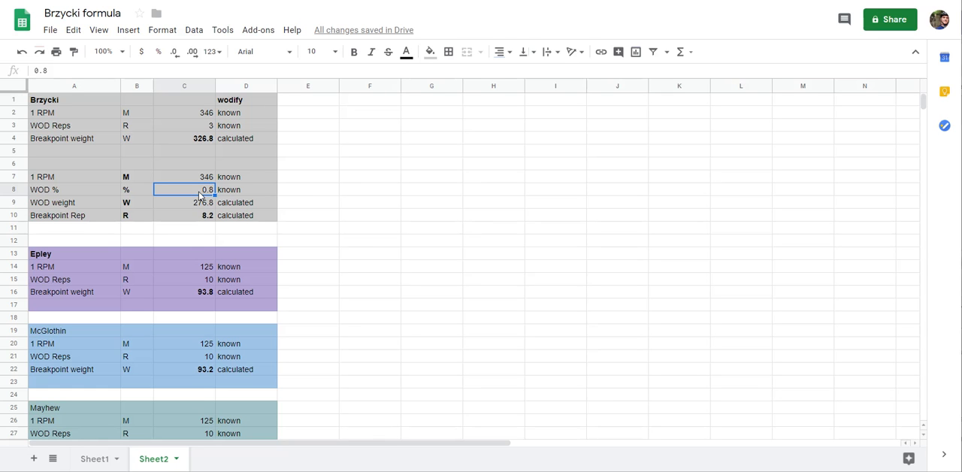
Step: Enter 85 as the WOD percentage for the 346 lb max, giving a 294.1 lb WOD weight
text(85)
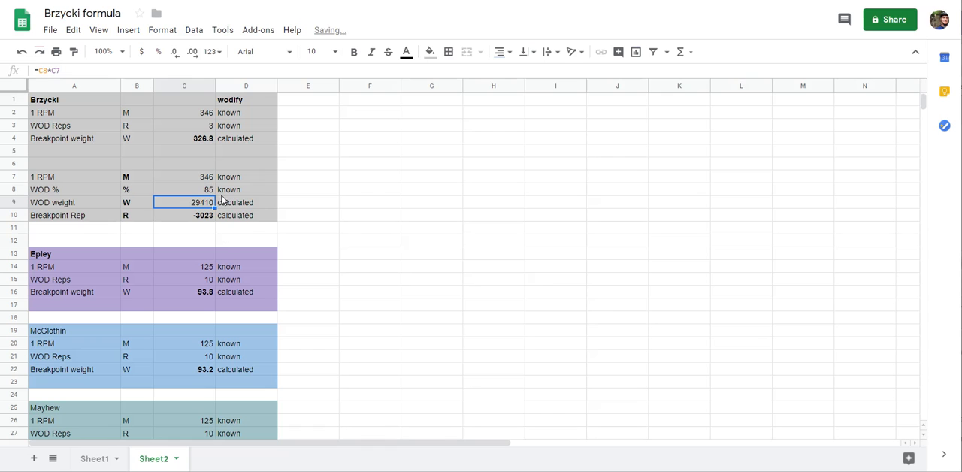
click(204, 190)
text(0.85)
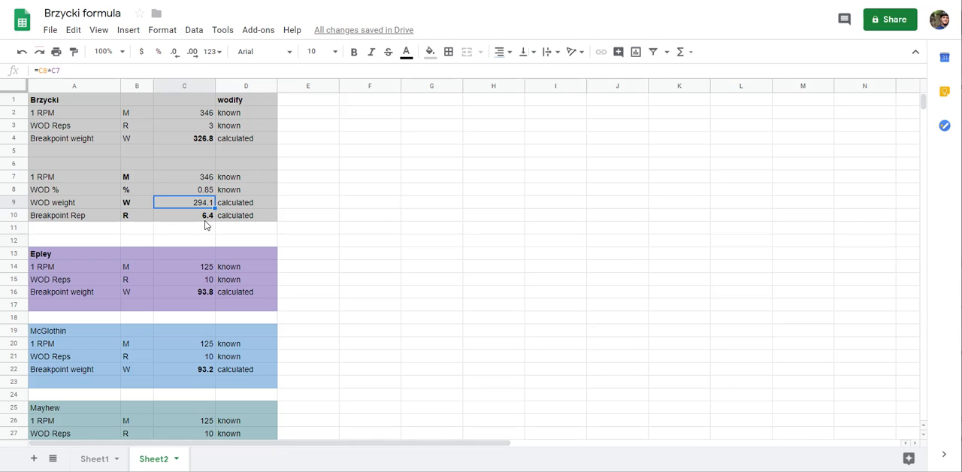
mouse_move(252, 203)
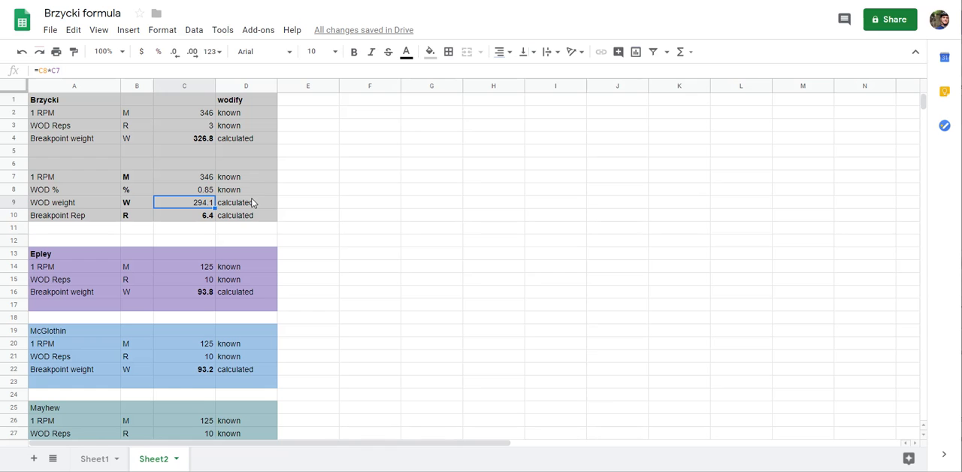
mouse_move(338, 254)
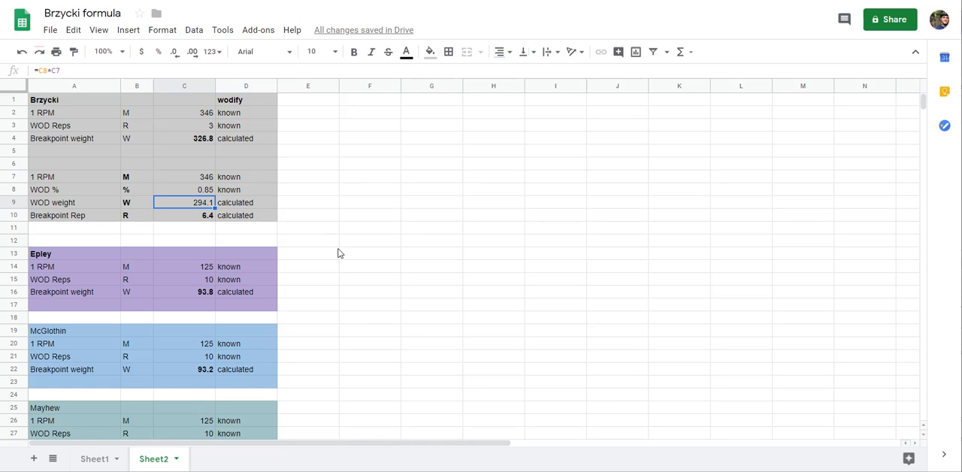
mouse_move(198, 120)
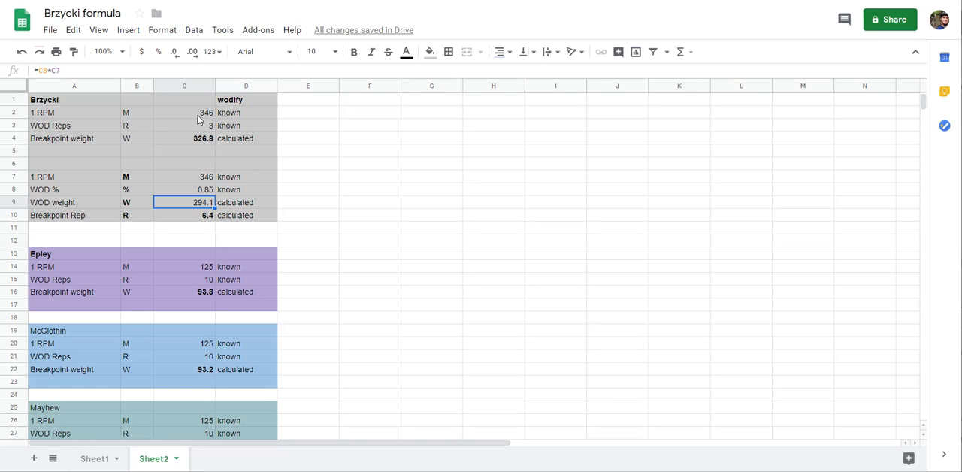
Step: Review the Brzycki breakpoint weight formula and the 0.85 WOD % value
click(184, 111)
text(125)
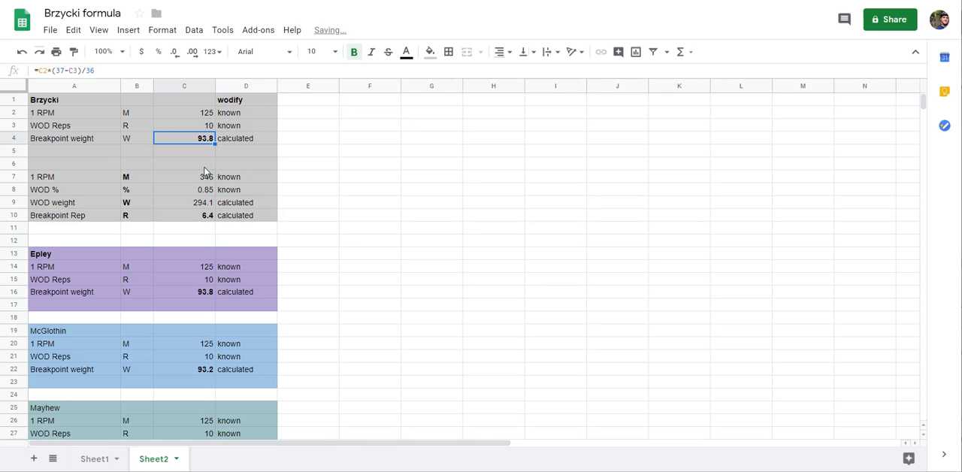
click(184, 176)
text(125)
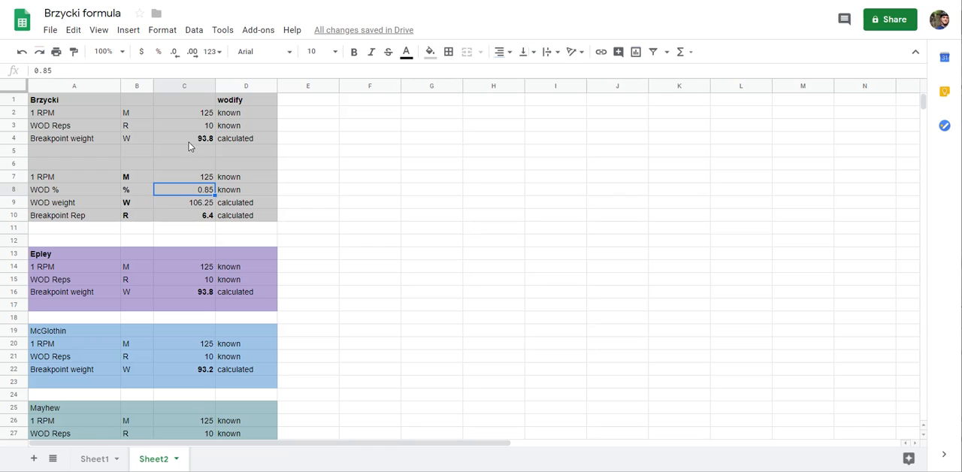
click(184, 138)
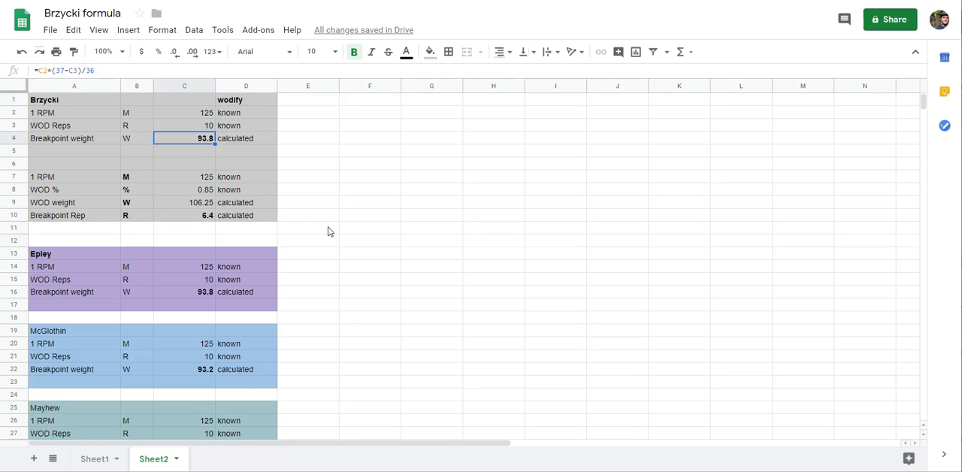
mouse_move(322, 240)
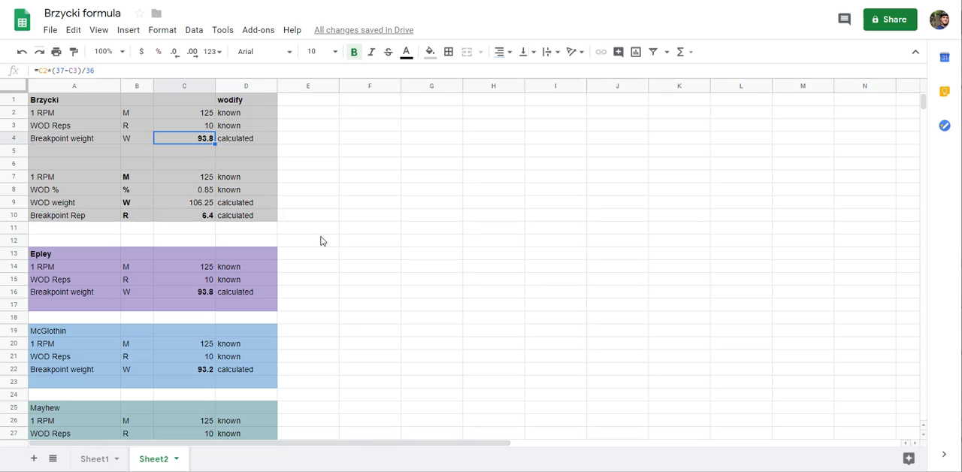
scroll(down, 3)
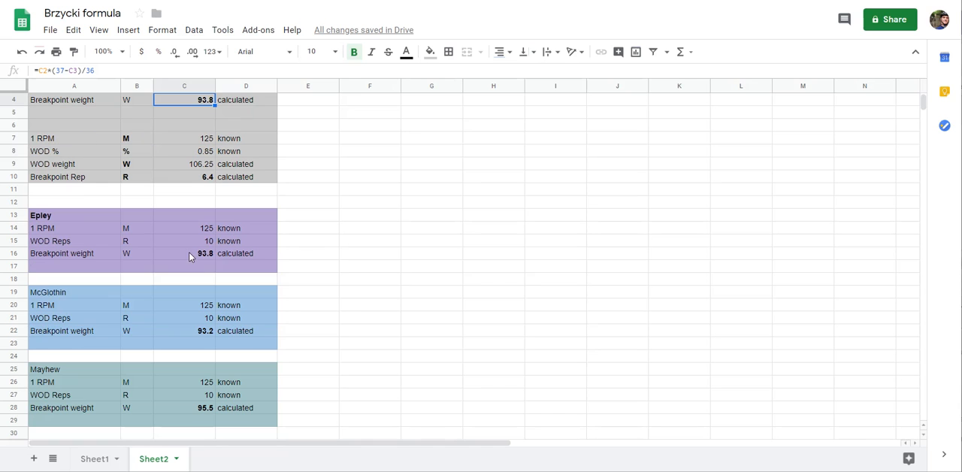
mouse_move(205, 256)
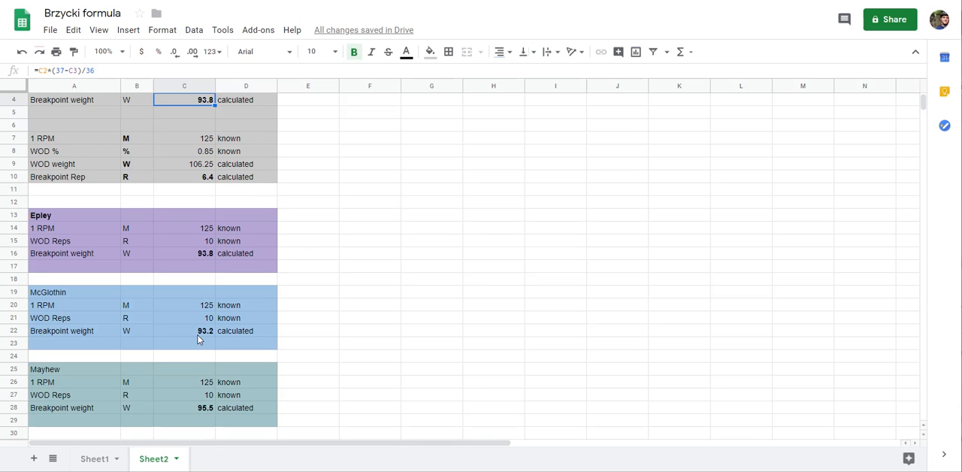
Step: Compare the McGlothin, Mayhew and Wendler formula sections for the 125 lb case
click(73, 291)
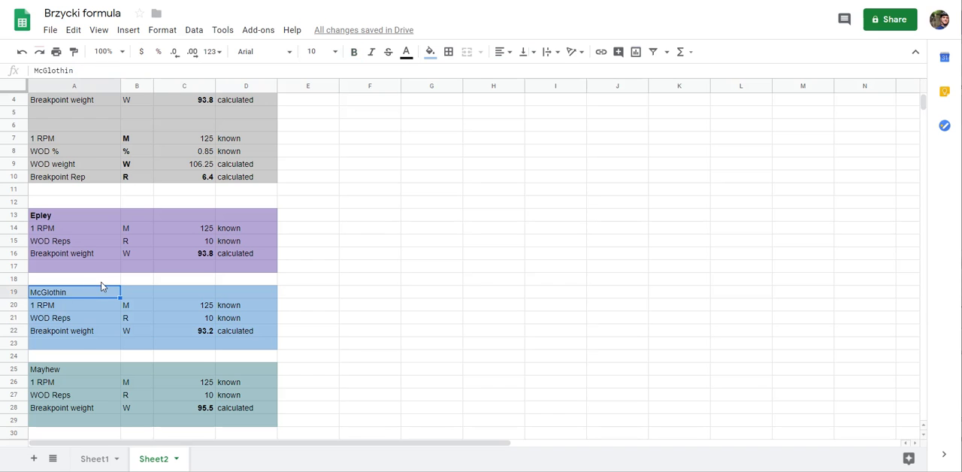
click(353, 51)
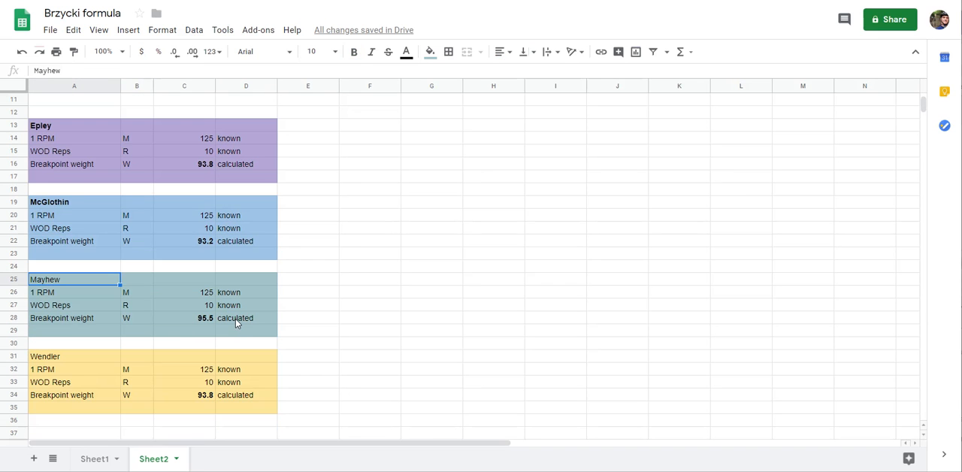
click(355, 51)
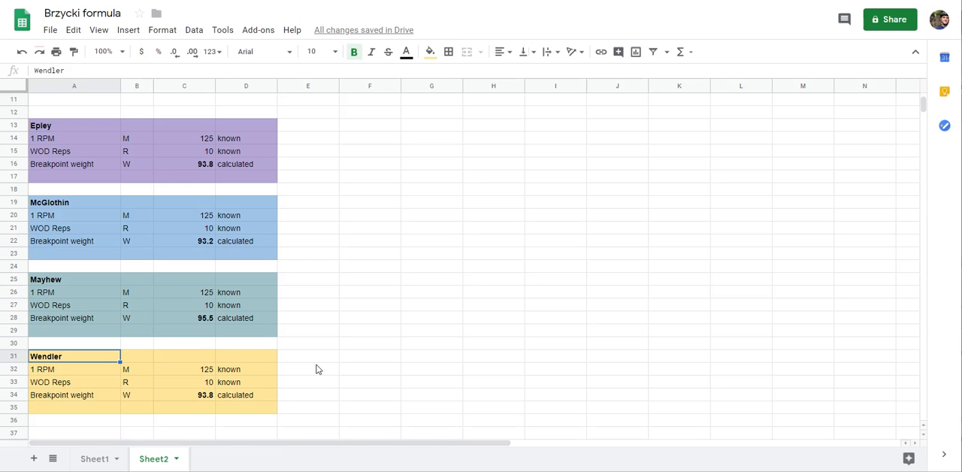
scroll(up, 3)
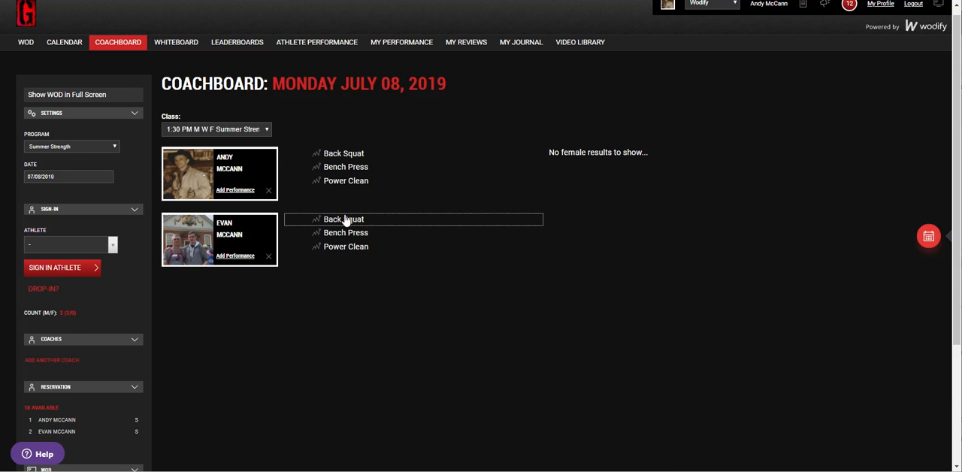
click(343, 219)
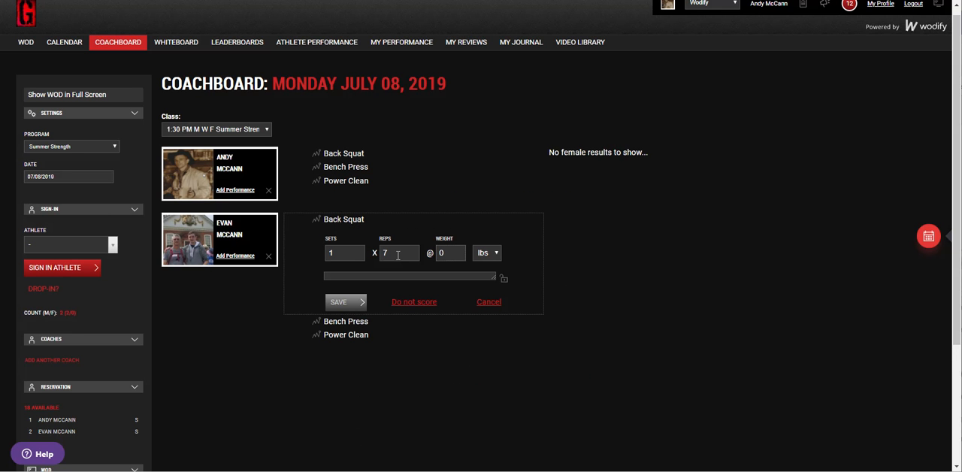
mouse_move(419, 441)
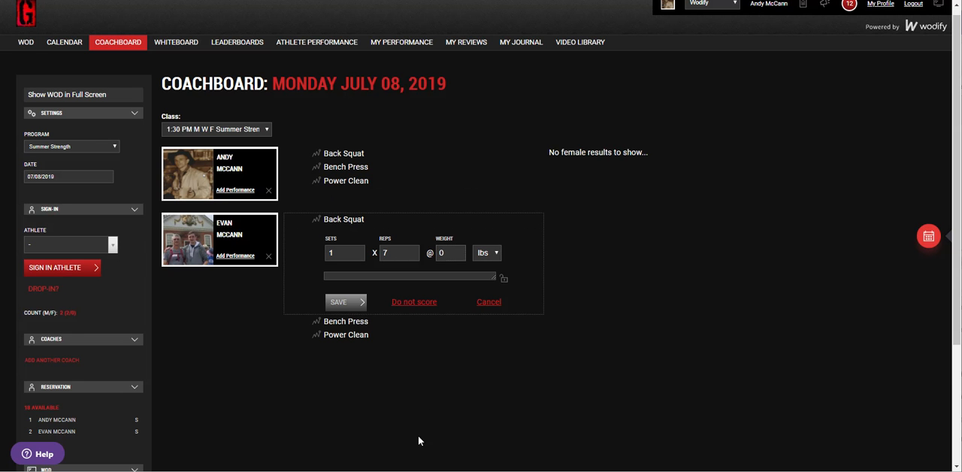
scroll(down, 3)
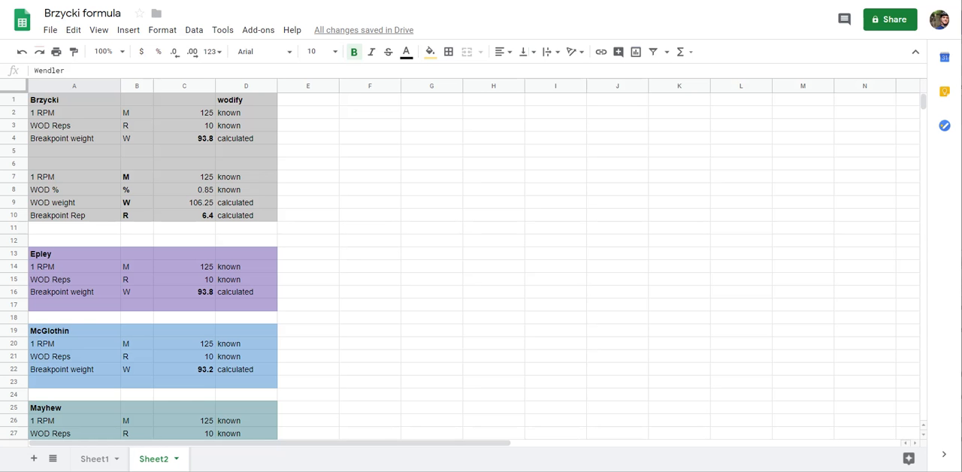
Step: On Sheet1, set the 182 one-rep-max table to 7 reps and highlight the 77%–83% rows
click(96, 458)
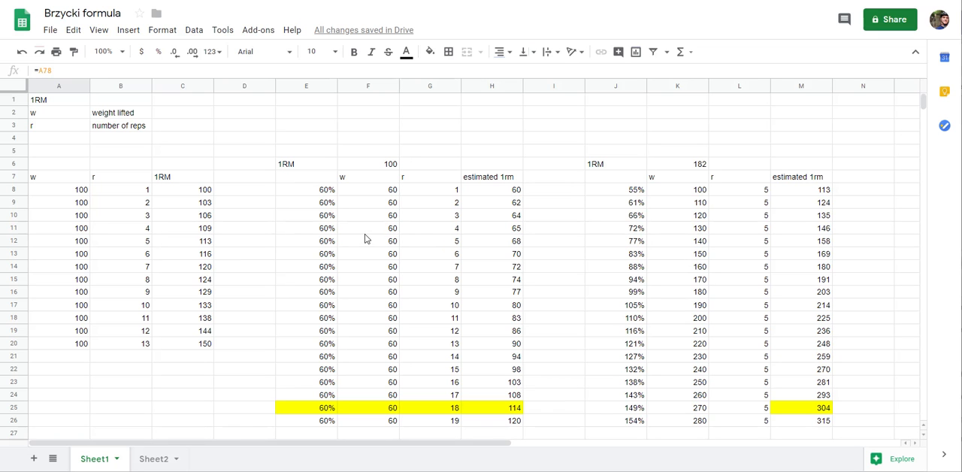
mouse_move(740, 189)
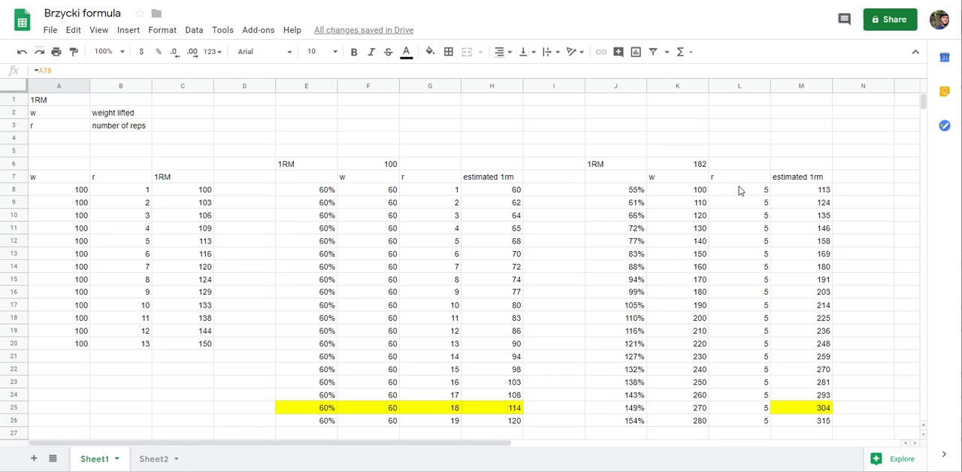
click(739, 189)
text(7)
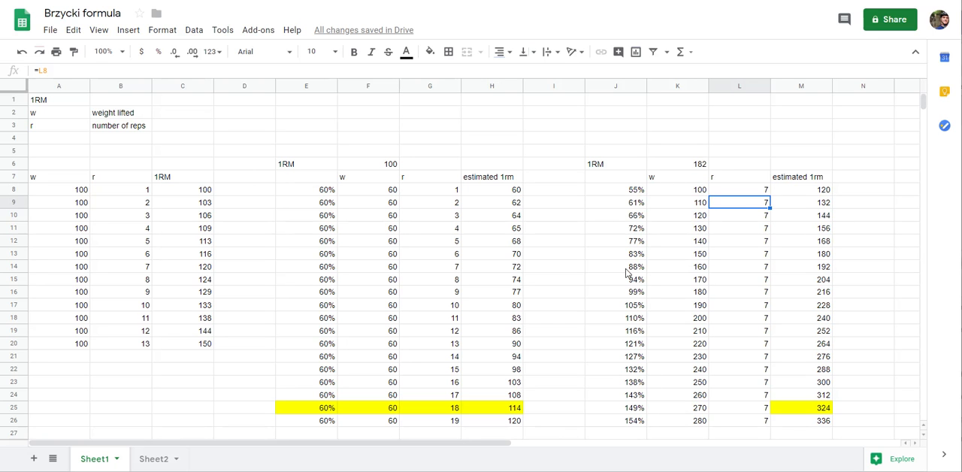
click(616, 254)
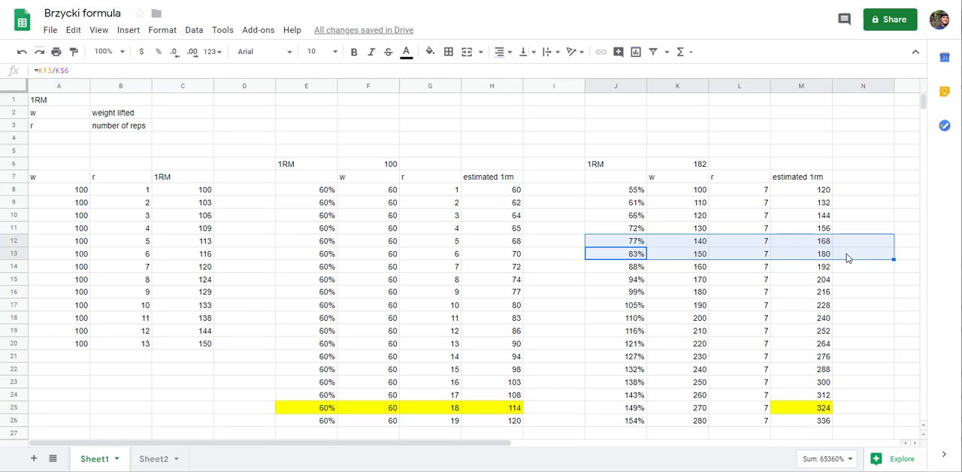
click(863, 254)
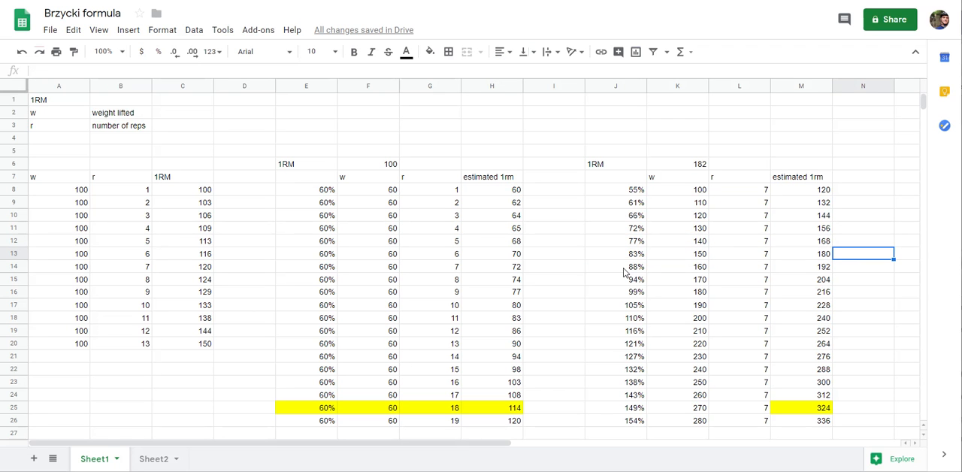
Step: Scroll down to the lower tables with the 140.25 lb, 7-rep row at 168
scroll(down, 3)
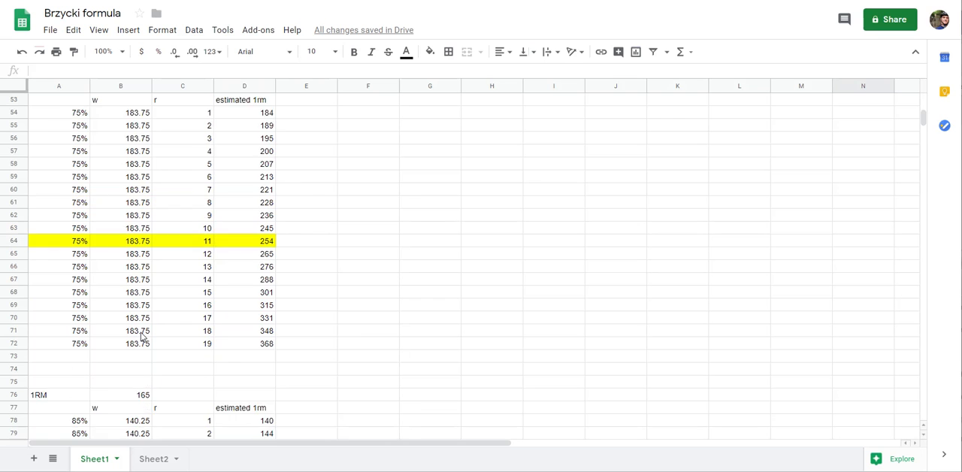
scroll(down, 3)
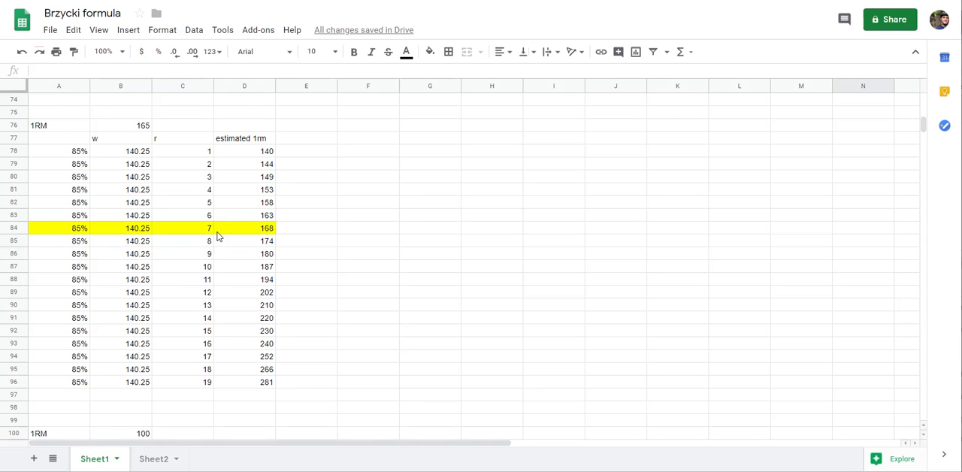
mouse_move(251, 233)
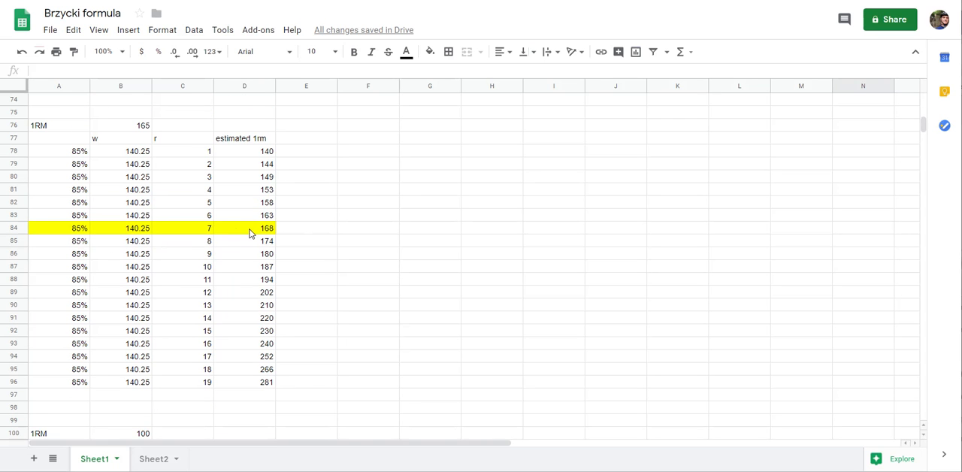
mouse_move(577, 120)
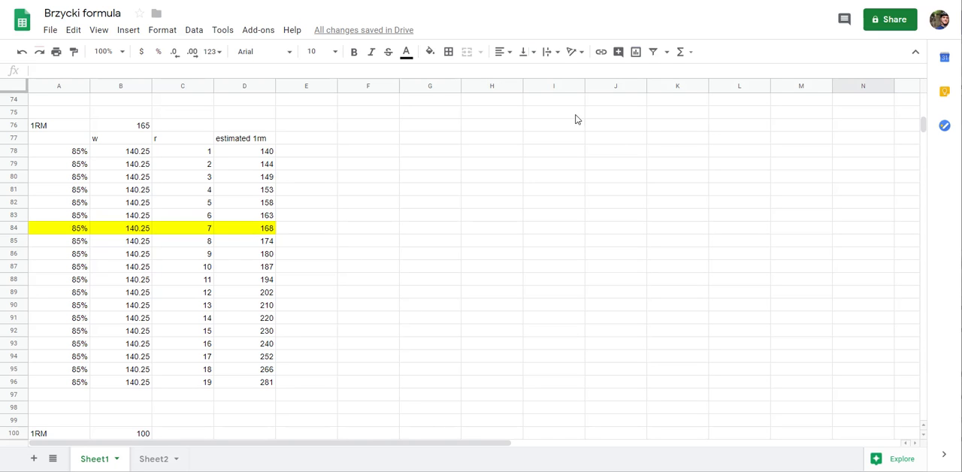
mouse_move(715, 33)
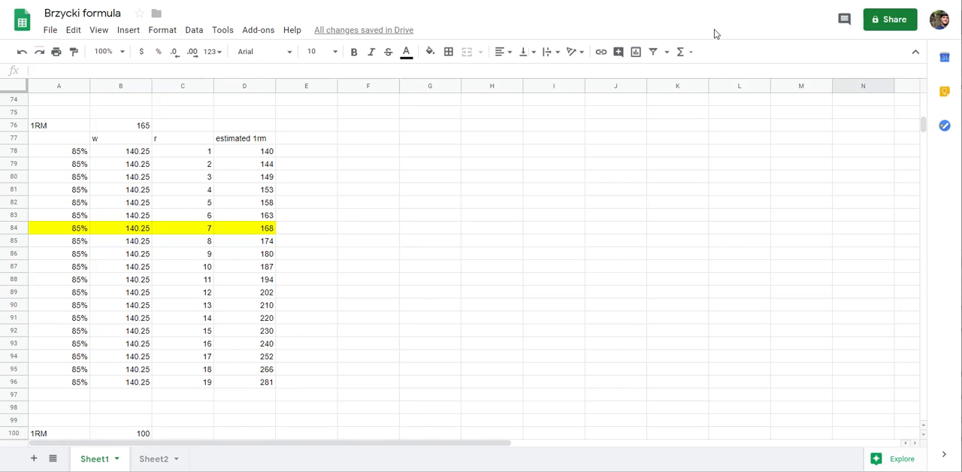
mouse_move(775, 61)
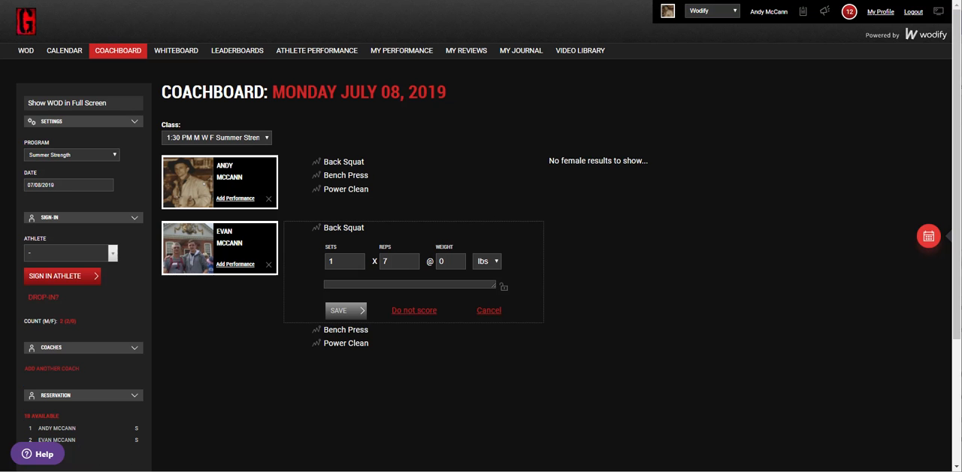
mouse_move(667, 399)
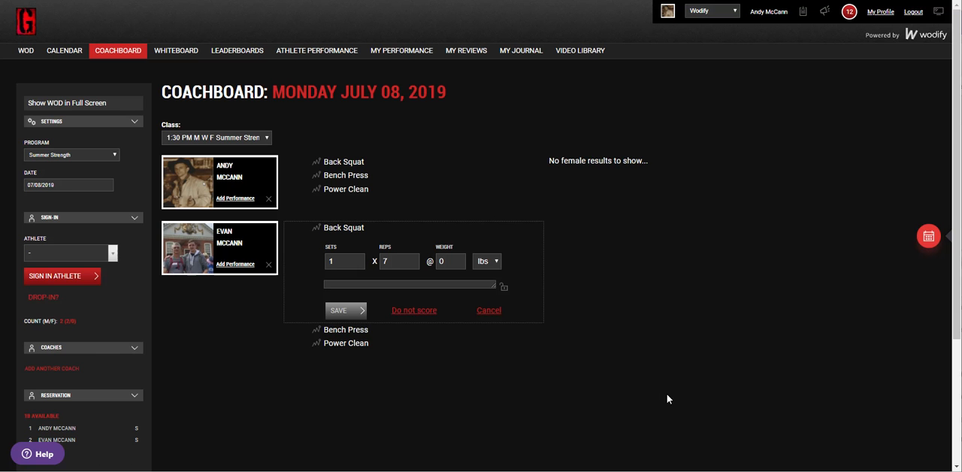
mouse_move(495, 383)
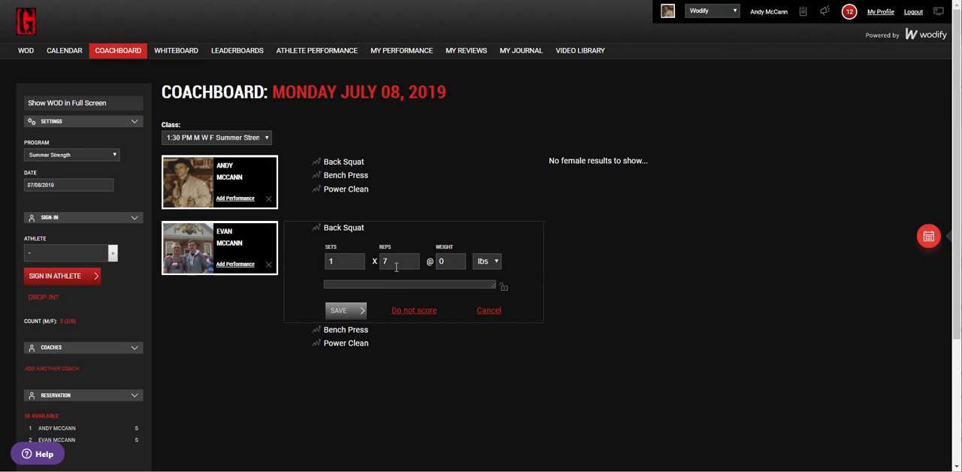
mouse_move(645, 295)
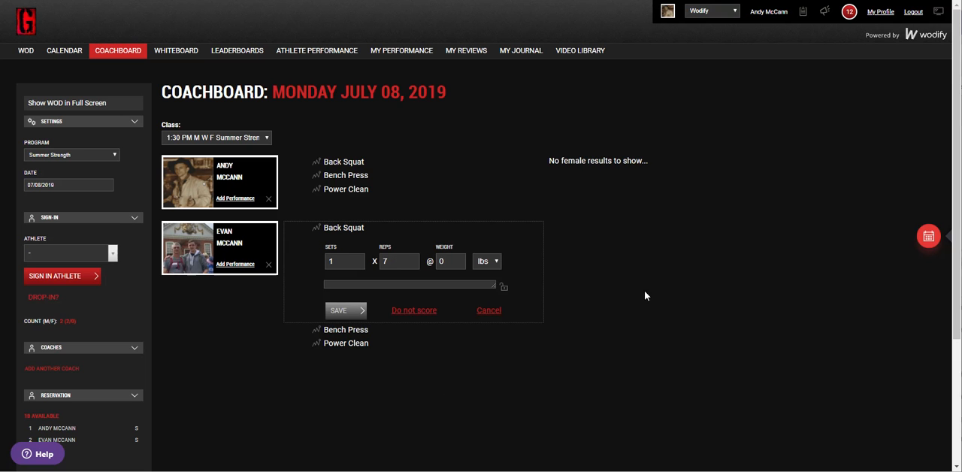
mouse_move(488, 310)
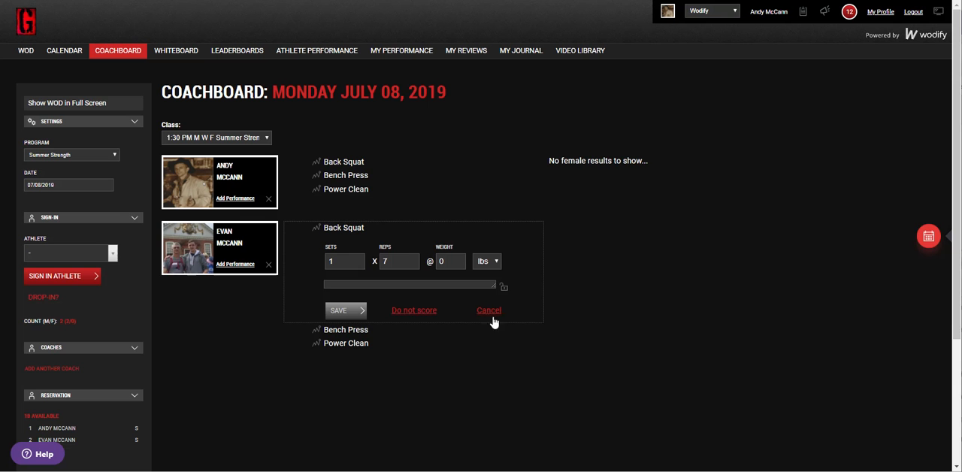
mouse_move(661, 120)
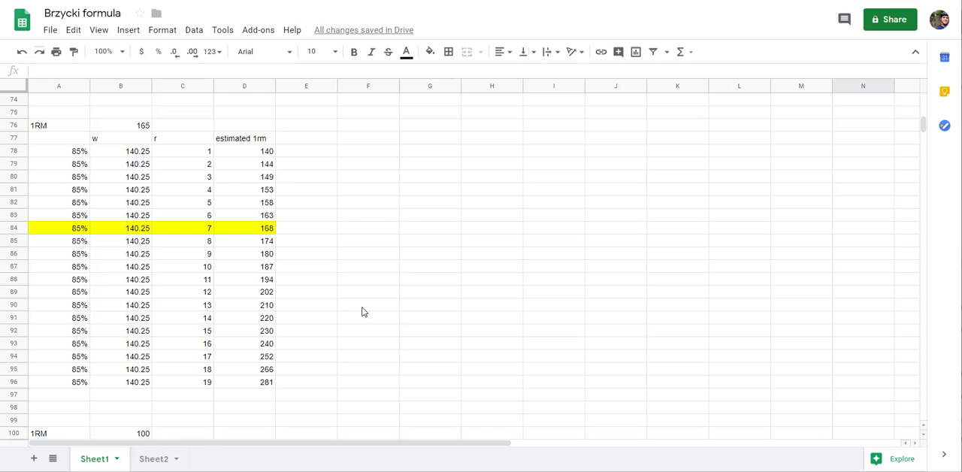
mouse_move(194, 290)
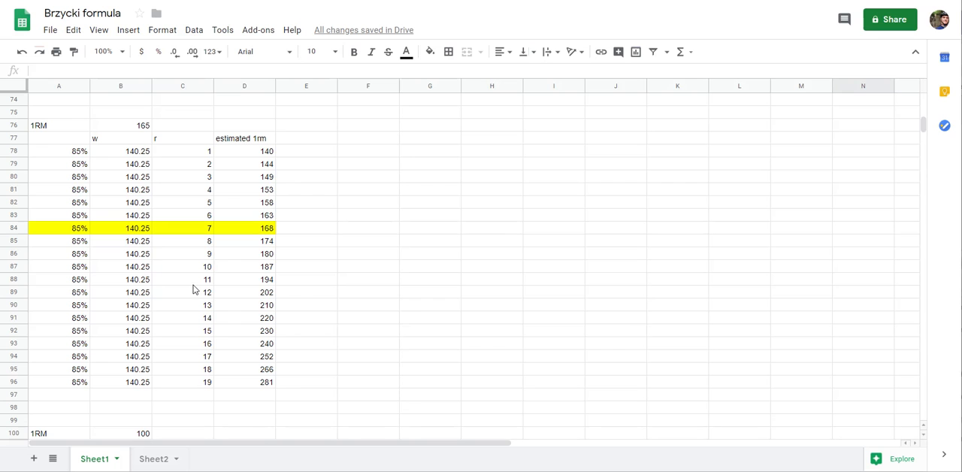
mouse_move(240, 238)
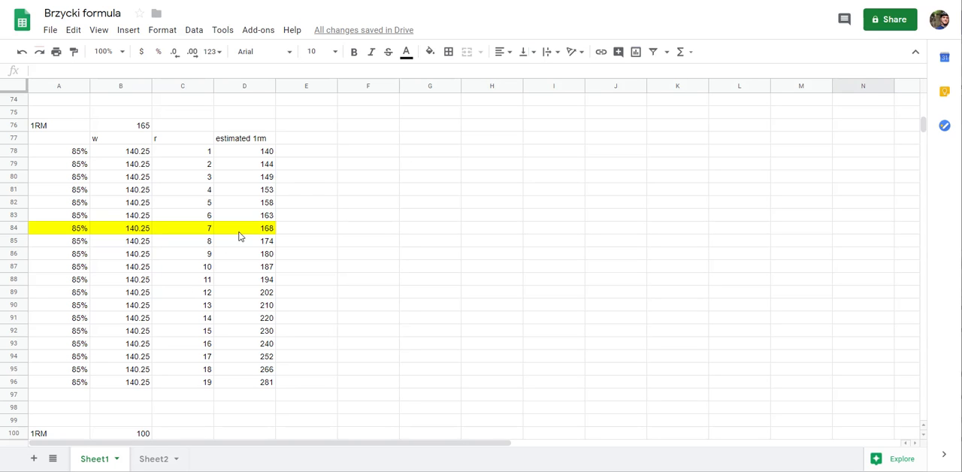
Step: Replace the 165 lb one-rep max in B76 with 194 so weights and estimated 1RMs recalculate
click(243, 267)
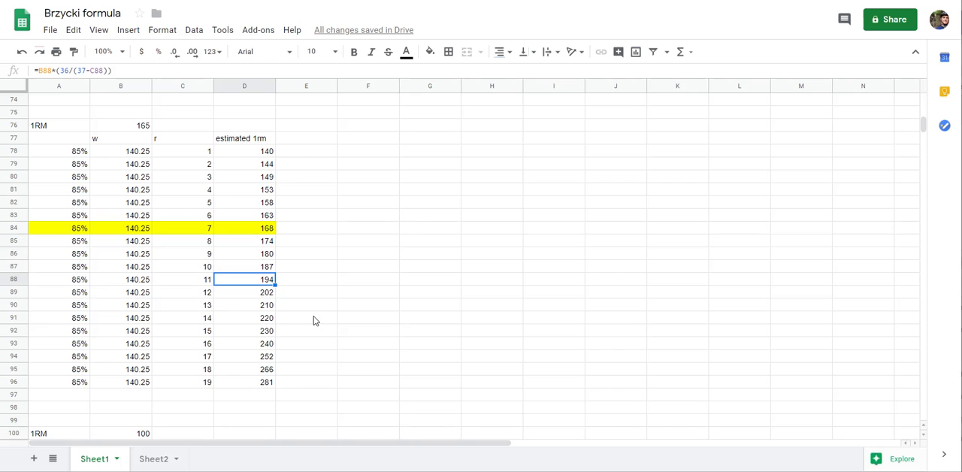
mouse_move(248, 274)
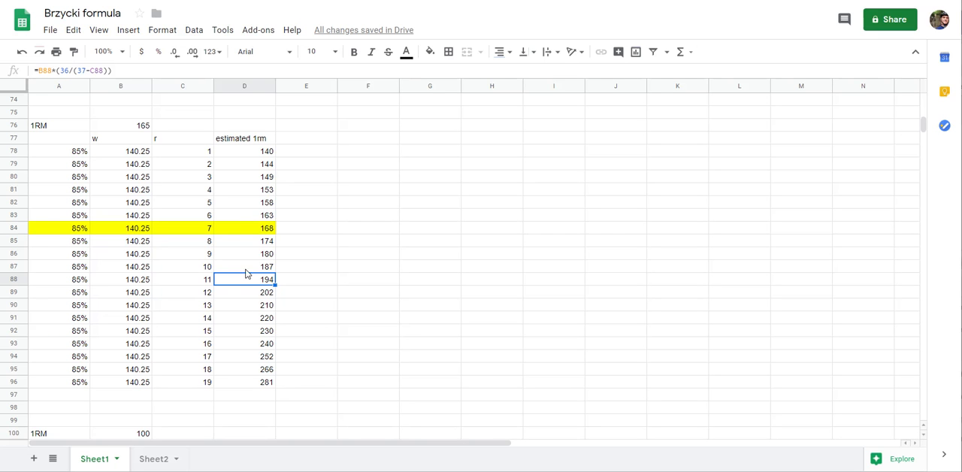
mouse_move(222, 289)
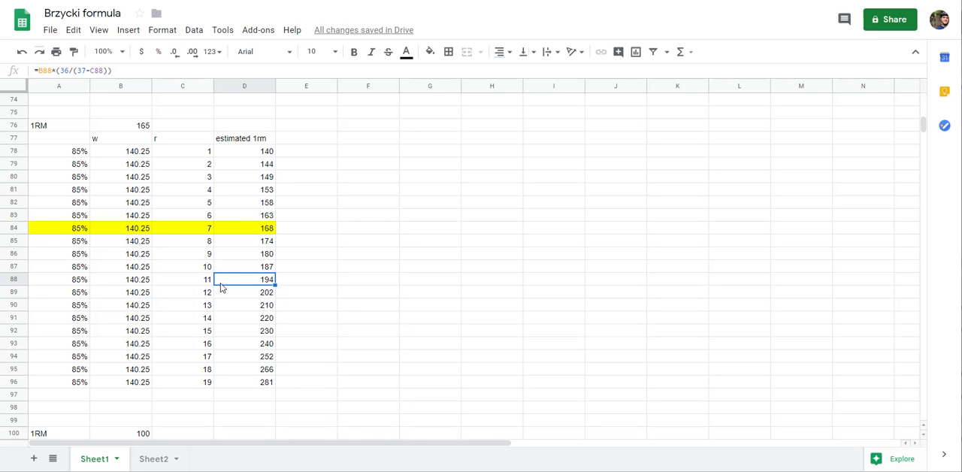
mouse_move(237, 285)
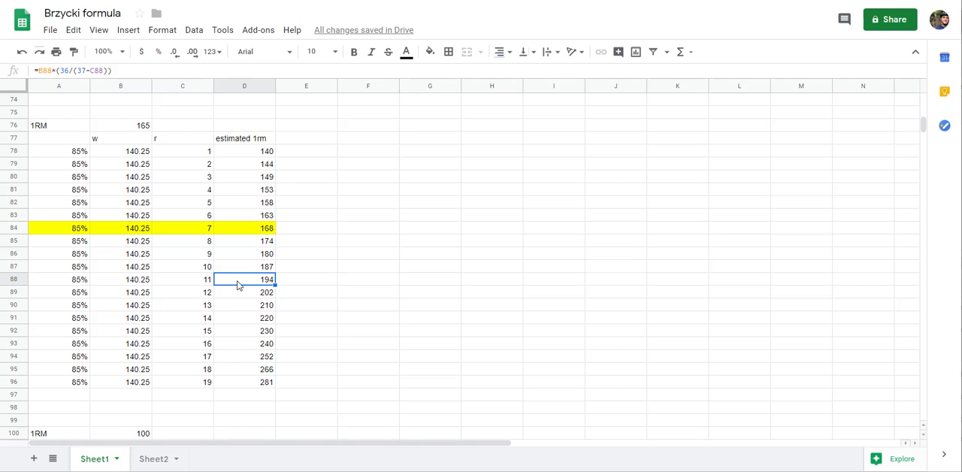
click(120, 125)
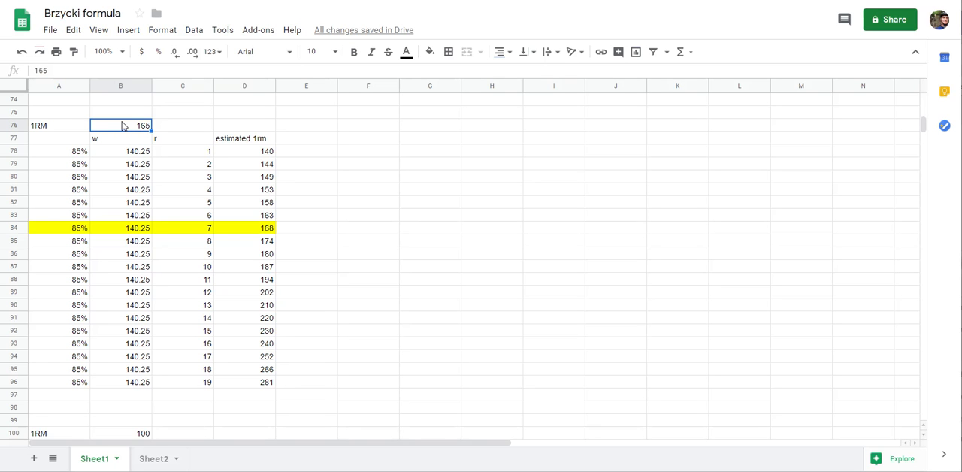
text(194)
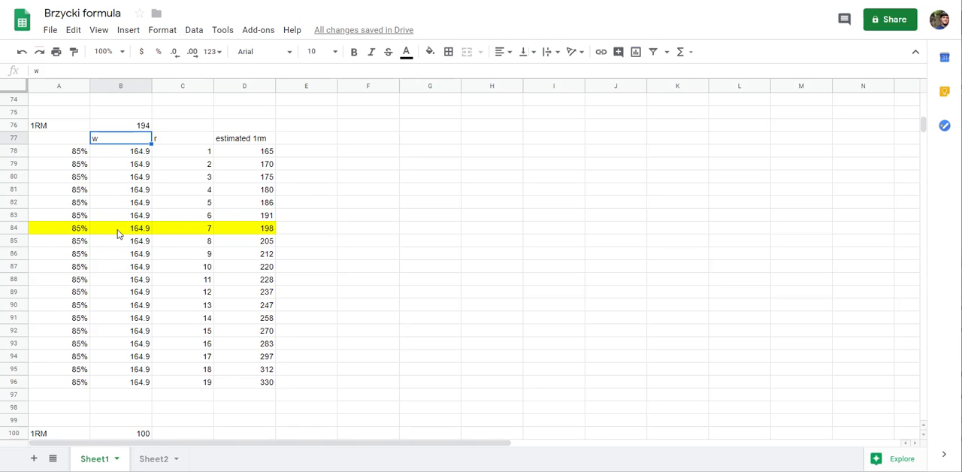
mouse_move(272, 234)
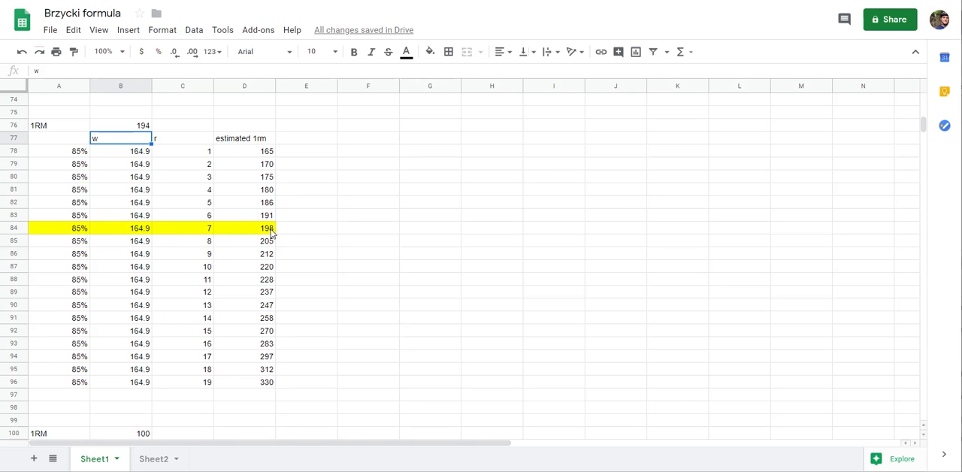
mouse_move(403, 285)
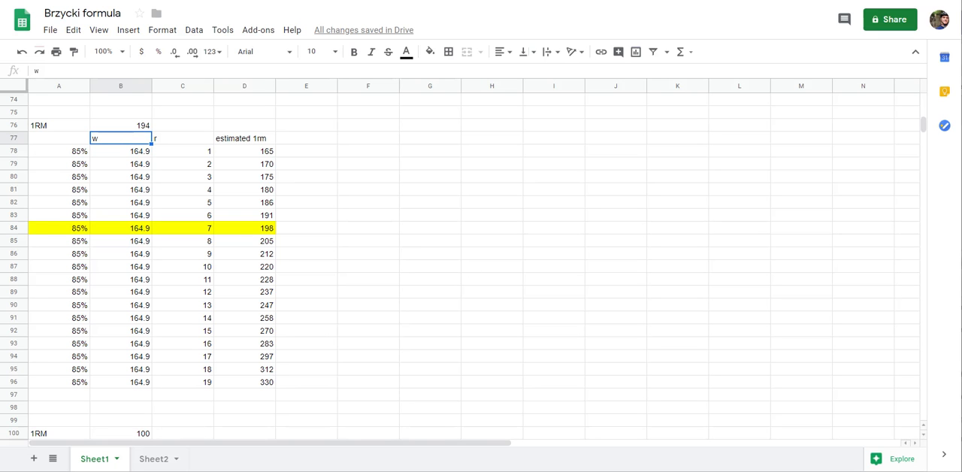
mouse_move(719, 33)
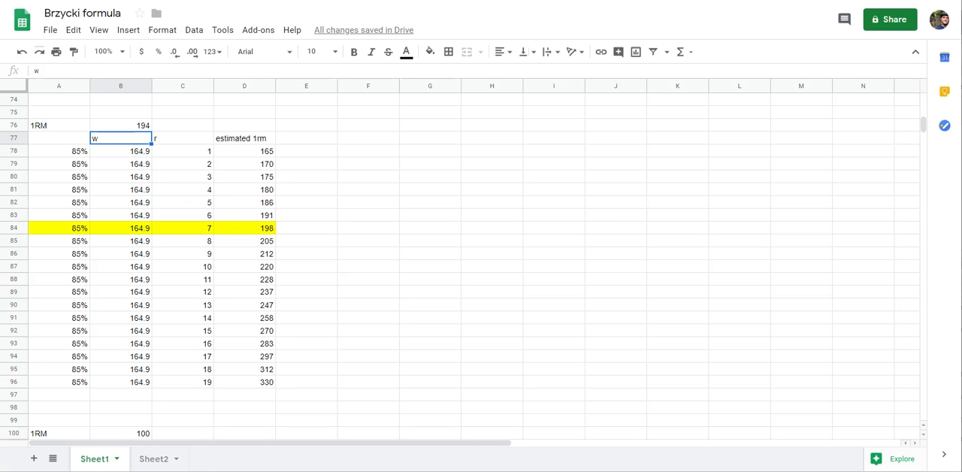
Step: Review Sheet2's 125 lb breakpoint comparison across Brzycki, Epley, McGlothin, Mayhew and Wendler formulas
click(153, 458)
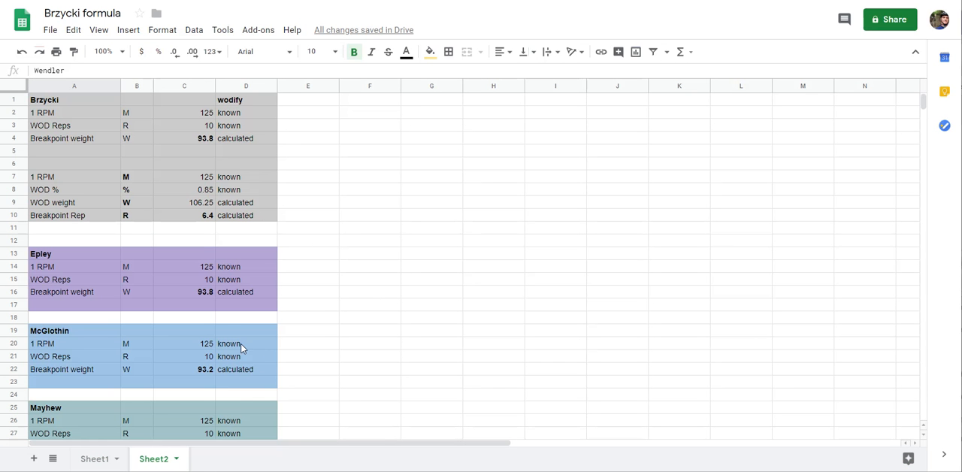
scroll(down, 3)
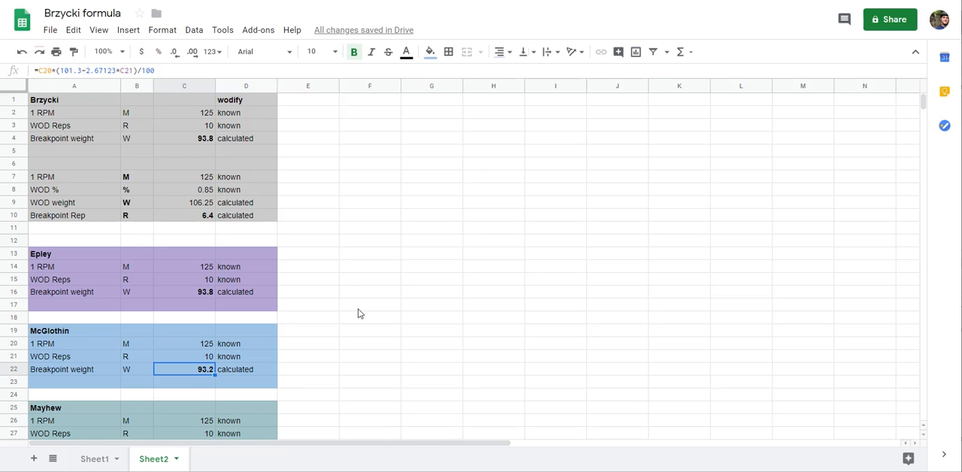
mouse_move(218, 284)
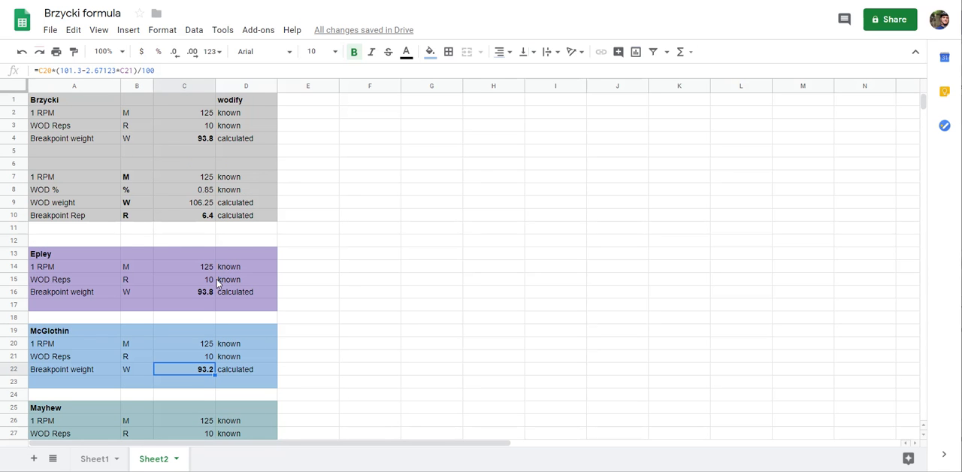
scroll(down, 3)
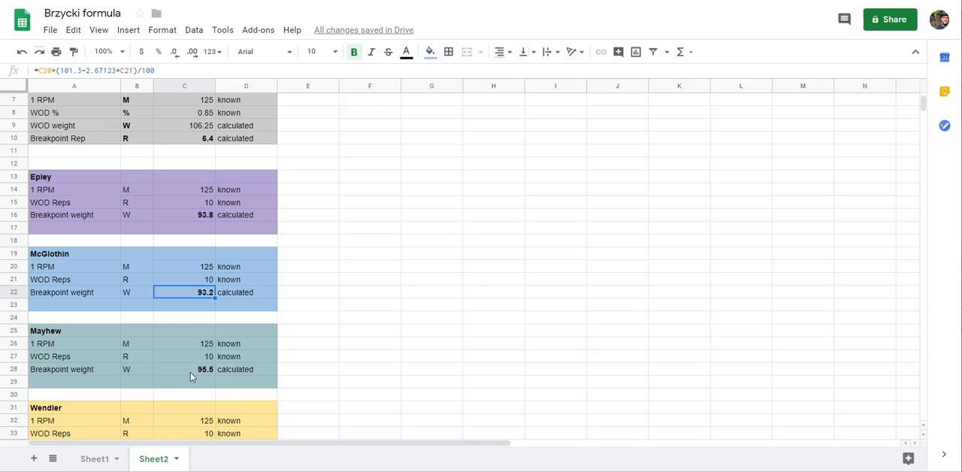
scroll(up, 3)
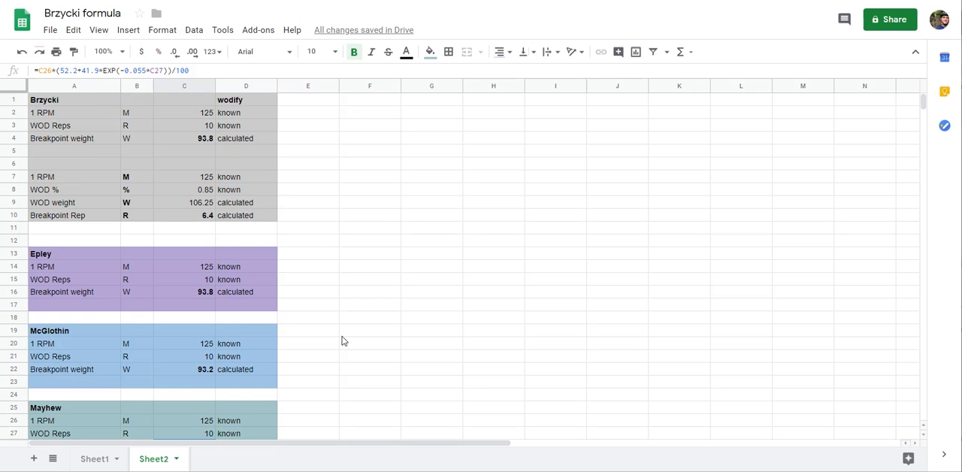
scroll(down, 3)
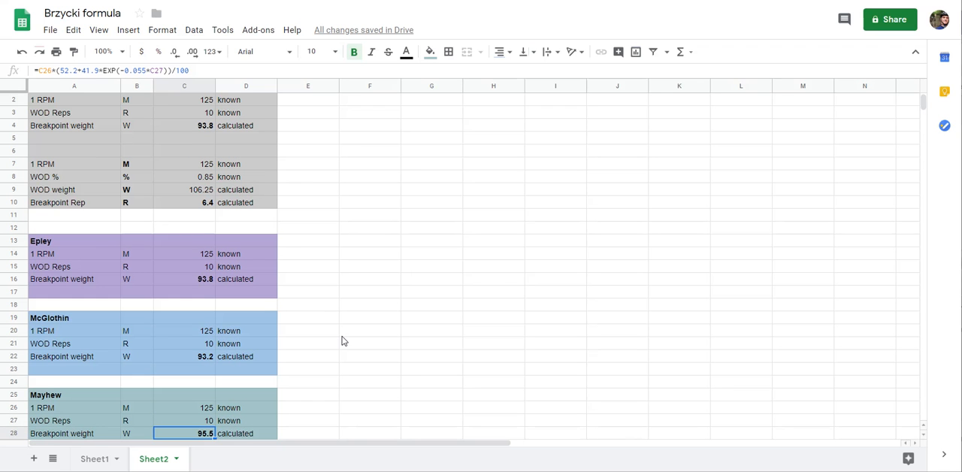
scroll(down, 3)
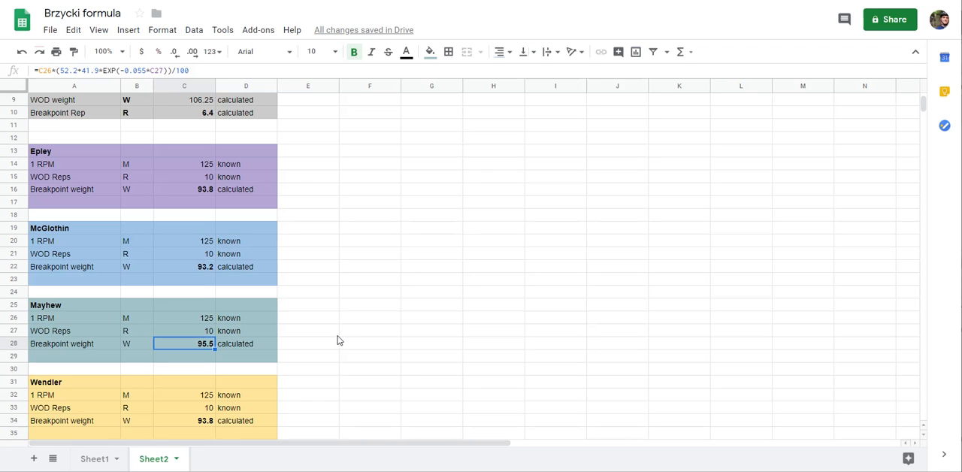
mouse_move(327, 354)
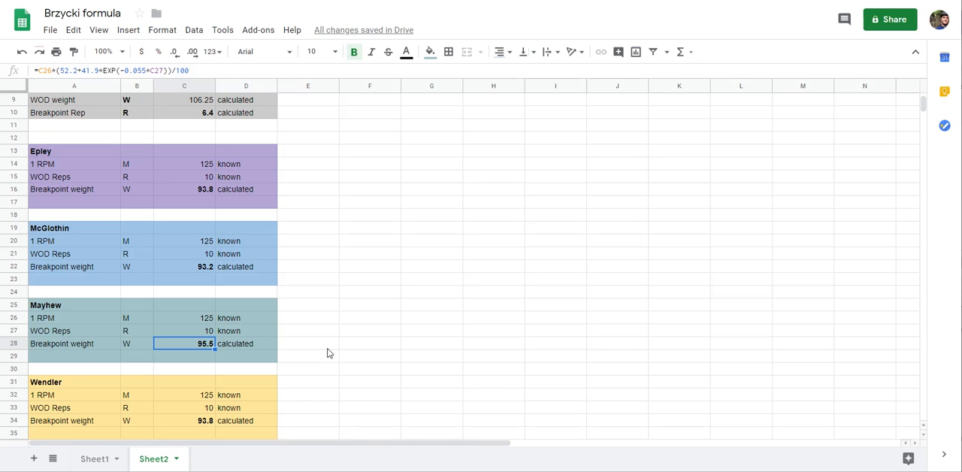
mouse_move(186, 338)
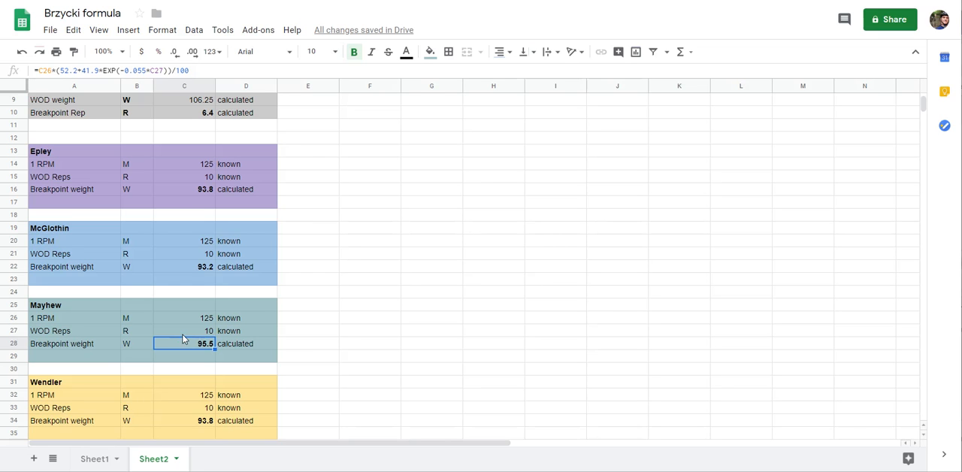
mouse_move(646, 180)
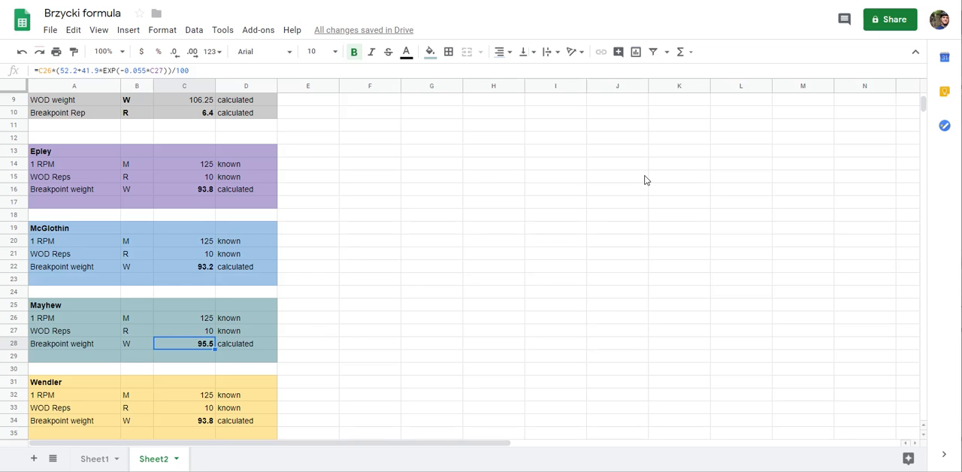
mouse_move(697, 143)
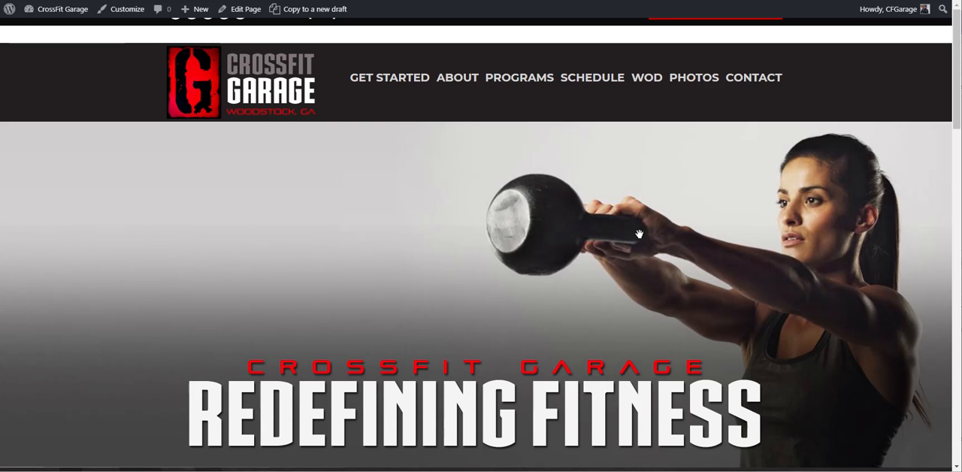
mouse_move(553, 228)
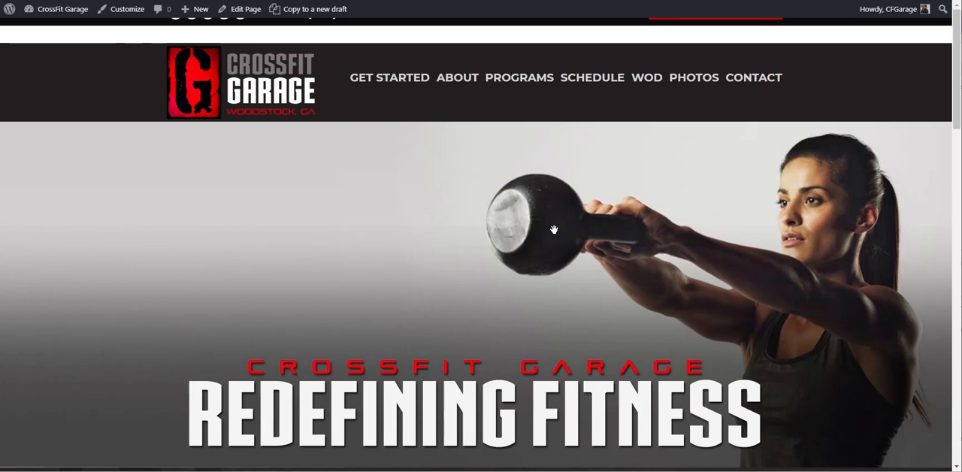